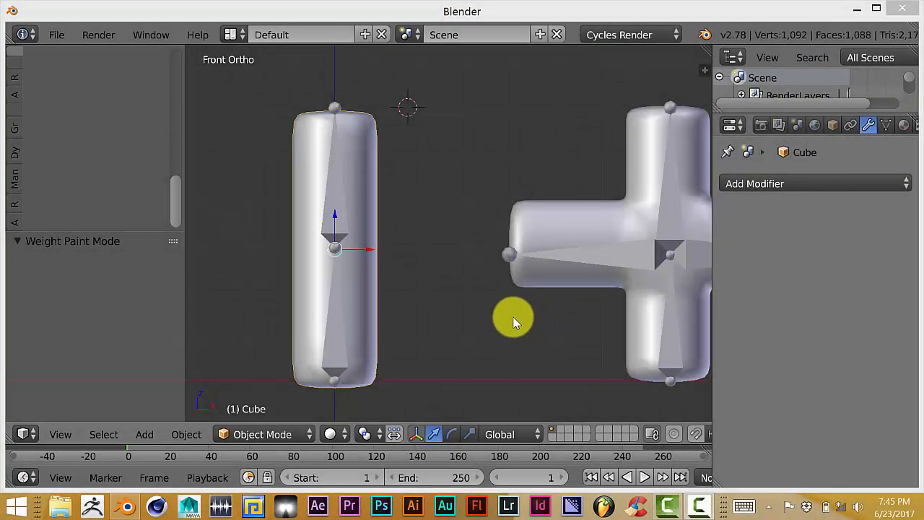
{"action": "mouse_move", "coordinate": [431, 237]}
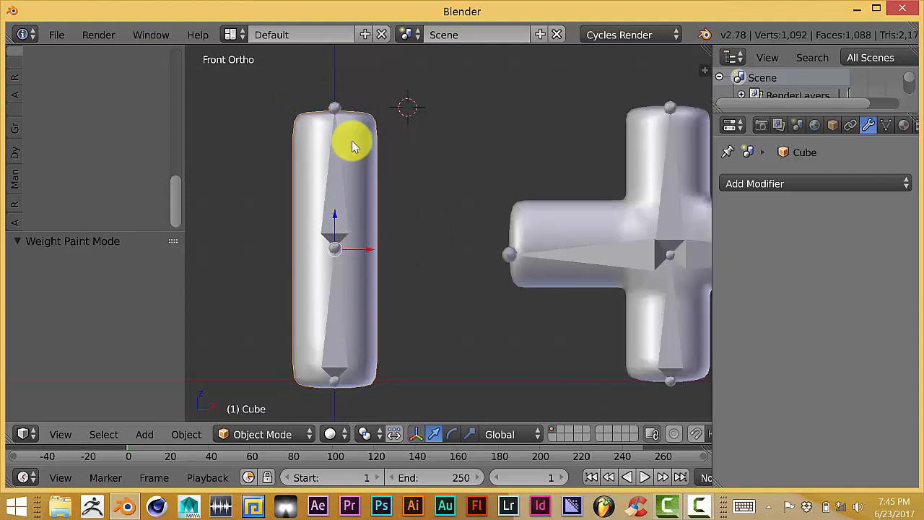
{"action": "mouse_move", "coordinate": [384, 171]}
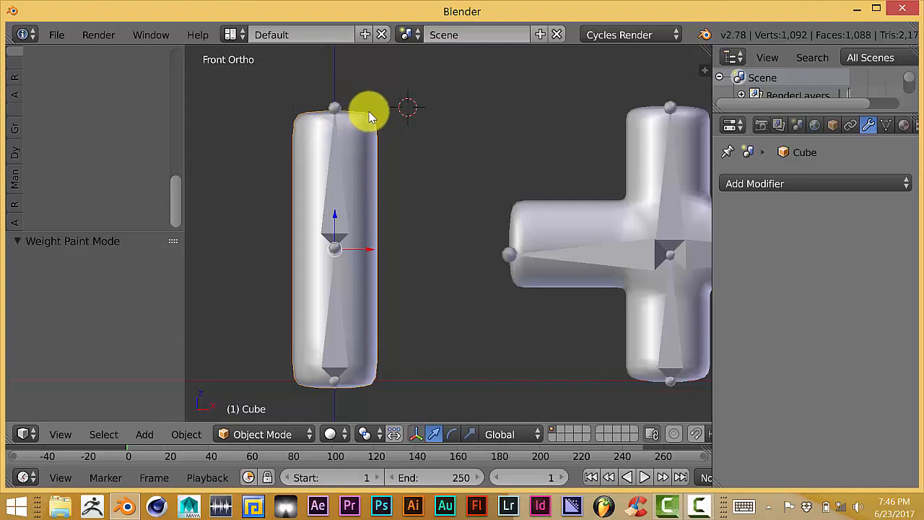
{"action": "mouse_move", "coordinate": [370, 129]}
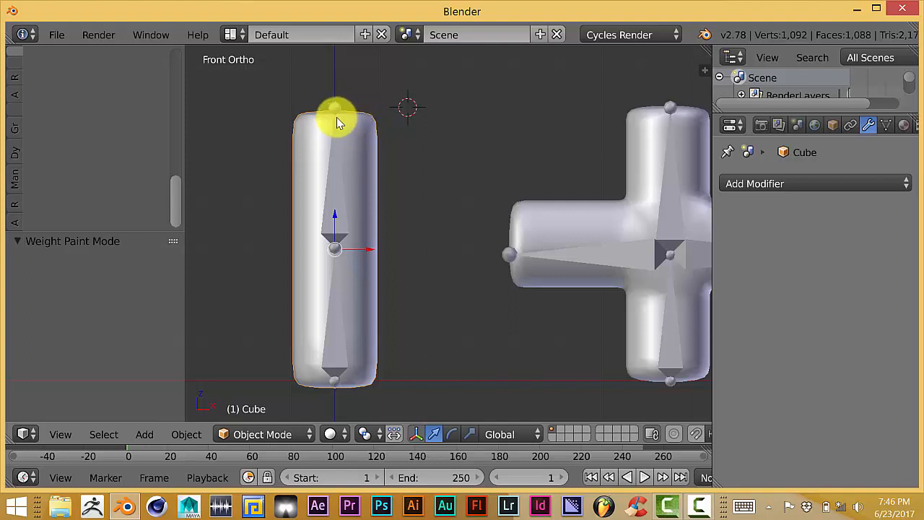
Parent the capsule mesh to its two-bone armature using Armature Deform with Automatic Weights
{"action": "left_click", "coordinate": [332, 112]}
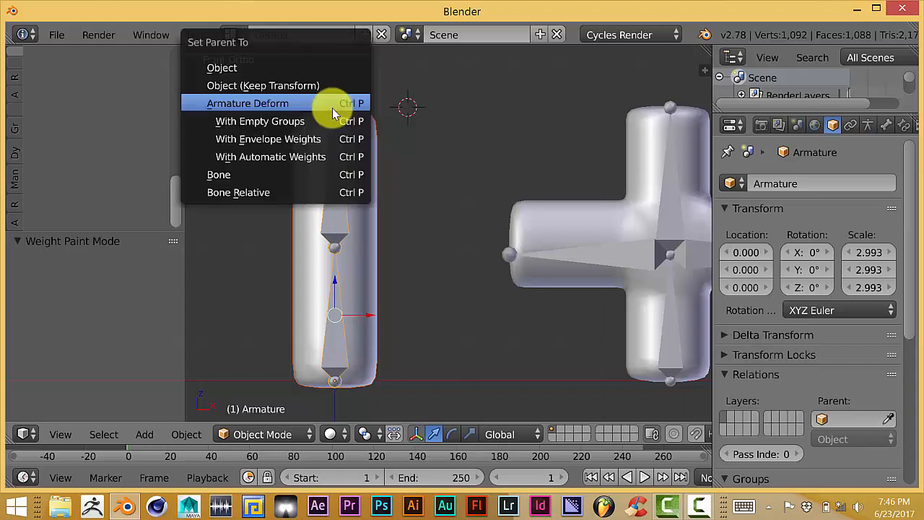
{"action": "mouse_move", "coordinate": [320, 134]}
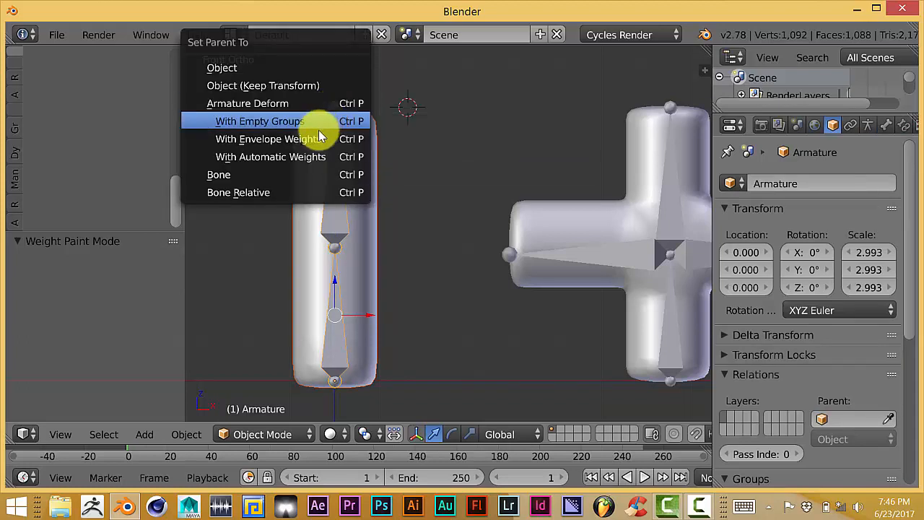
{"action": "left_click", "coordinate": [270, 157]}
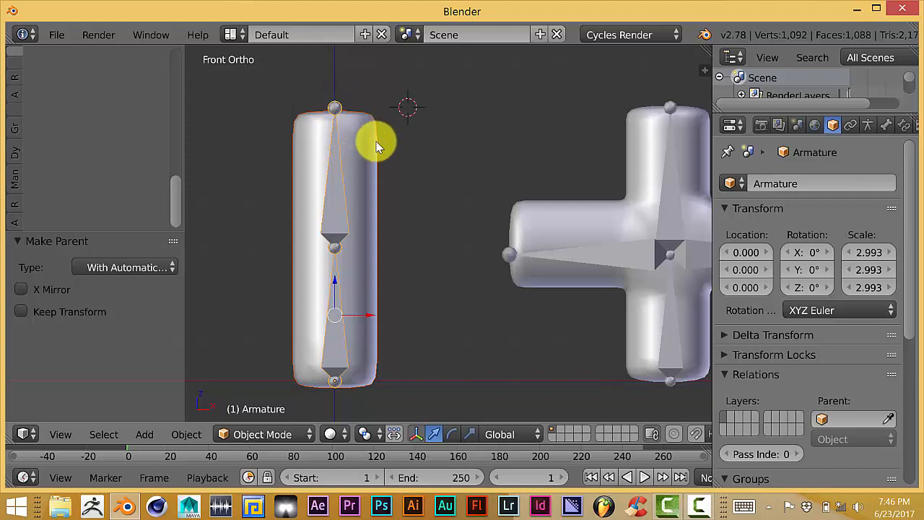
{"action": "mouse_move", "coordinate": [394, 154]}
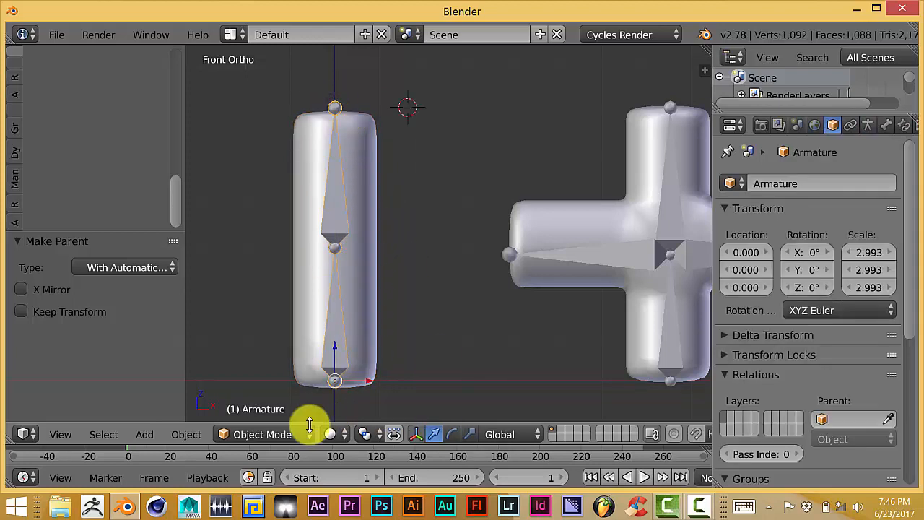
Put the armature in Pose Mode and make the capsule's upper bone active
{"action": "left_click", "coordinate": [261, 434]}
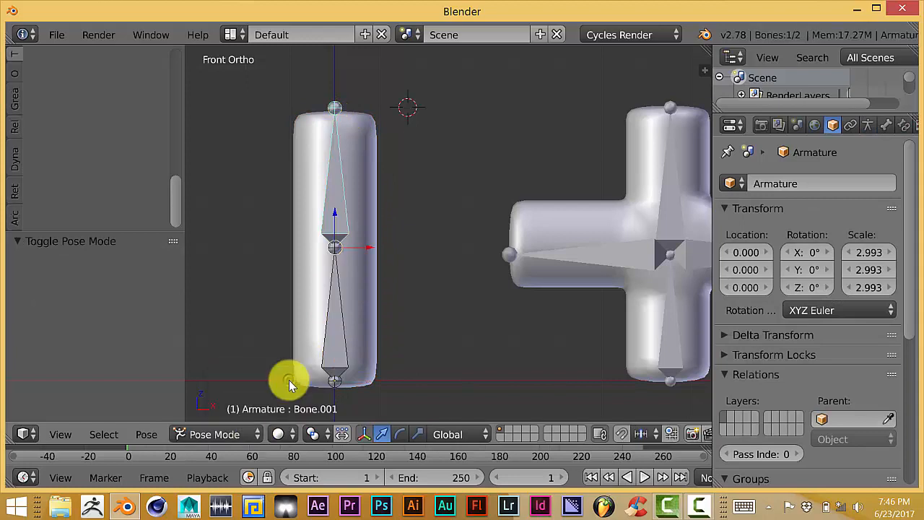
{"action": "left_click", "coordinate": [334, 107]}
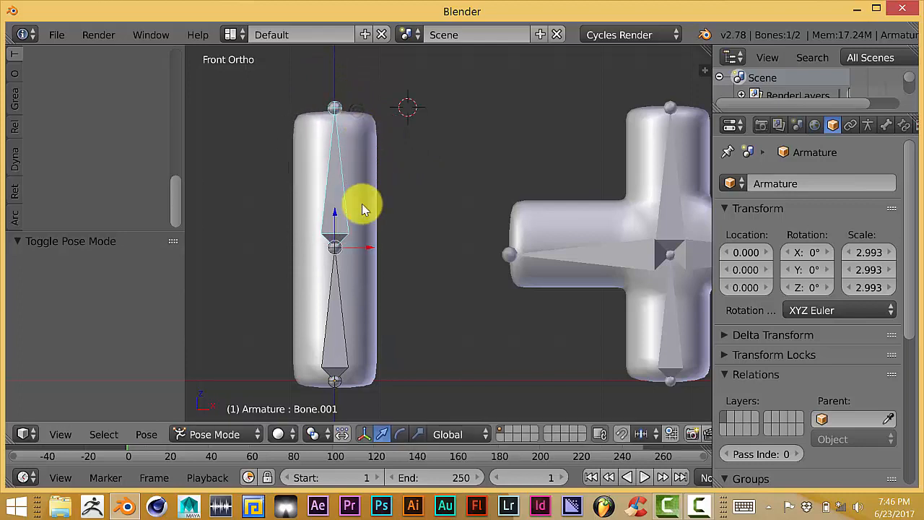
{"action": "mouse_move", "coordinate": [338, 181]}
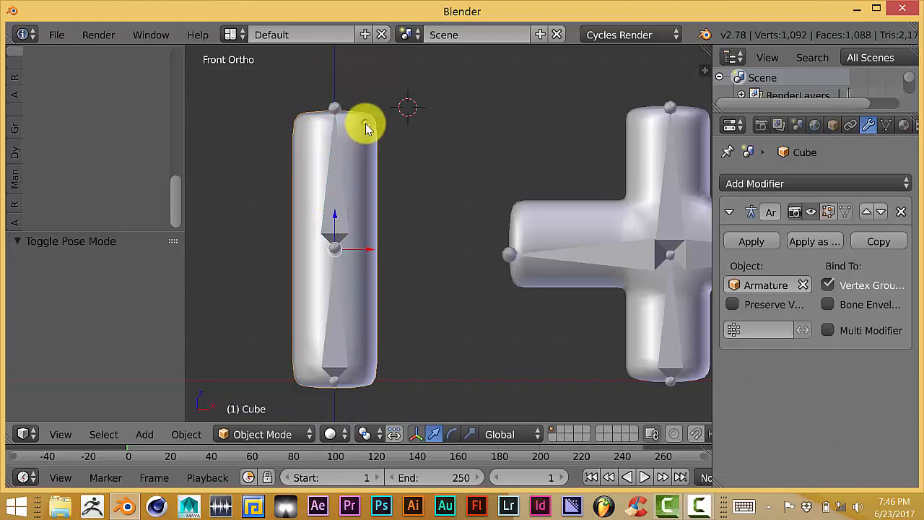
{"action": "mouse_move", "coordinate": [395, 140]}
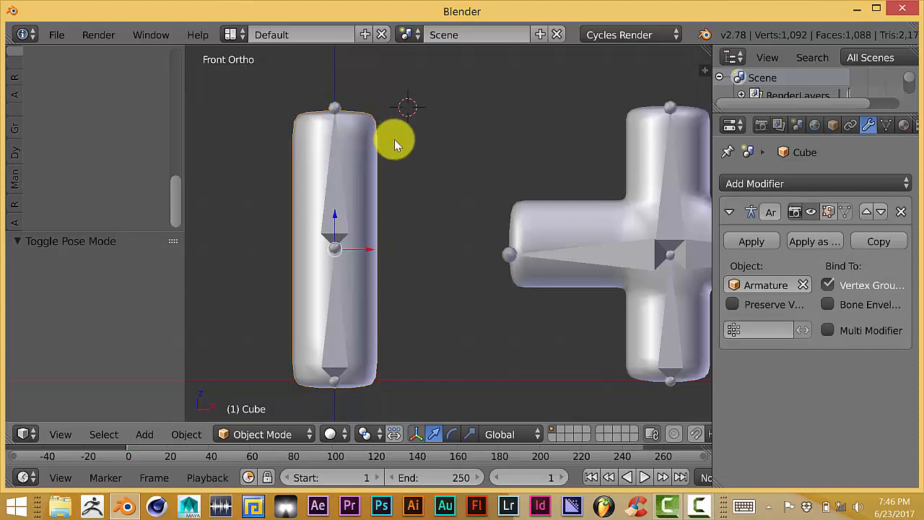
Switch the capsule to Weight Paint mode and view it from the front
{"action": "left_click", "coordinate": [261, 434]}
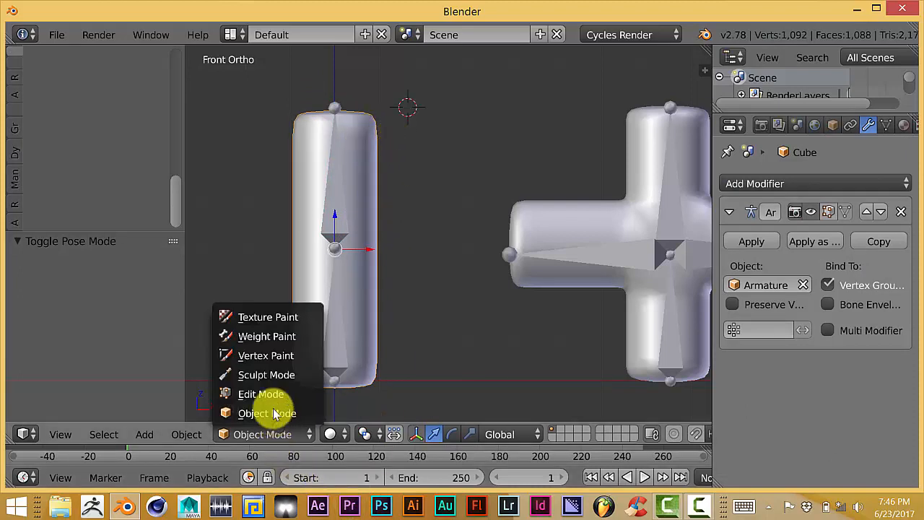
{"action": "left_click", "coordinate": [266, 336]}
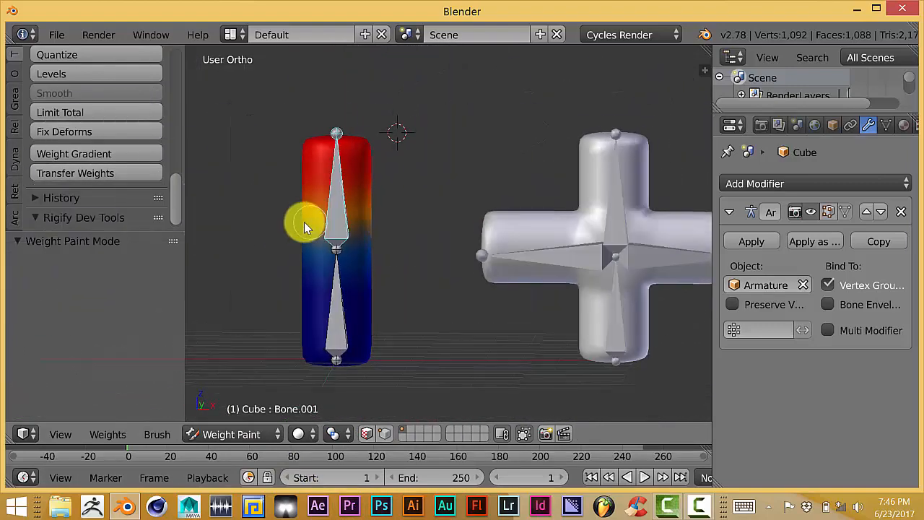
{"action": "key", "text": "KP_1"}
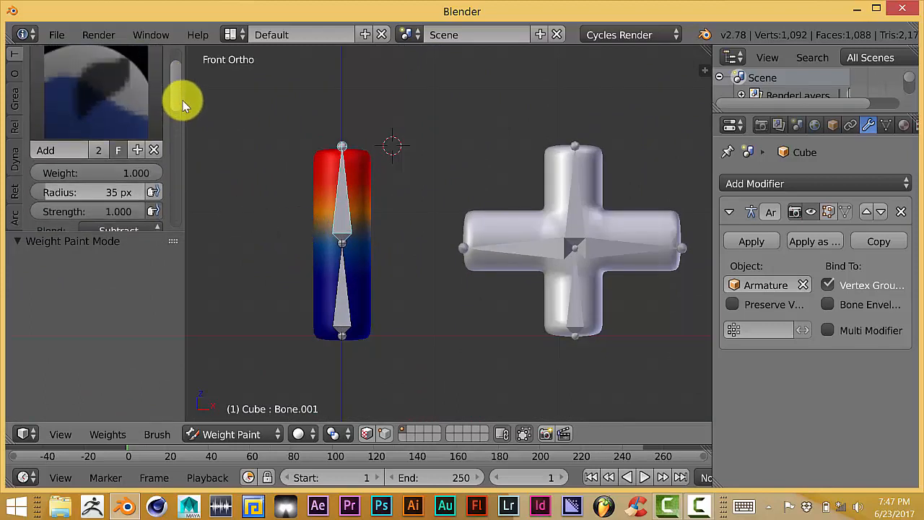
Paint out the upper bone's weight with a 75 px Subtract brush until the capsule is solid blue
{"action": "left_click", "coordinate": [340, 173]}
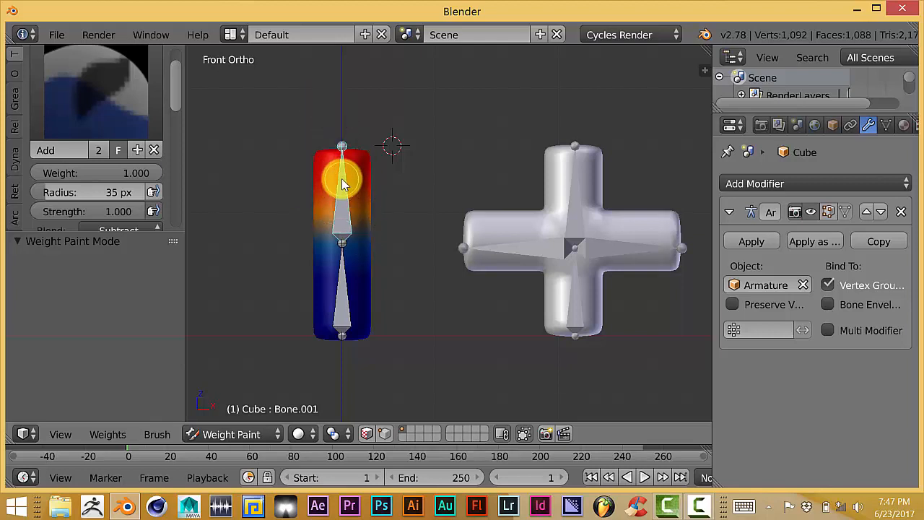
{"action": "mouse_move", "coordinate": [318, 195]}
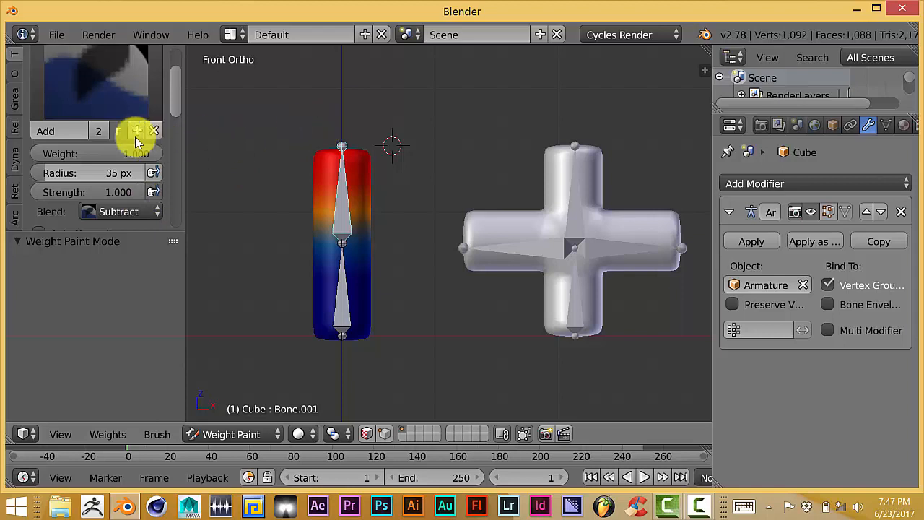
{"action": "mouse_move", "coordinate": [54, 176]}
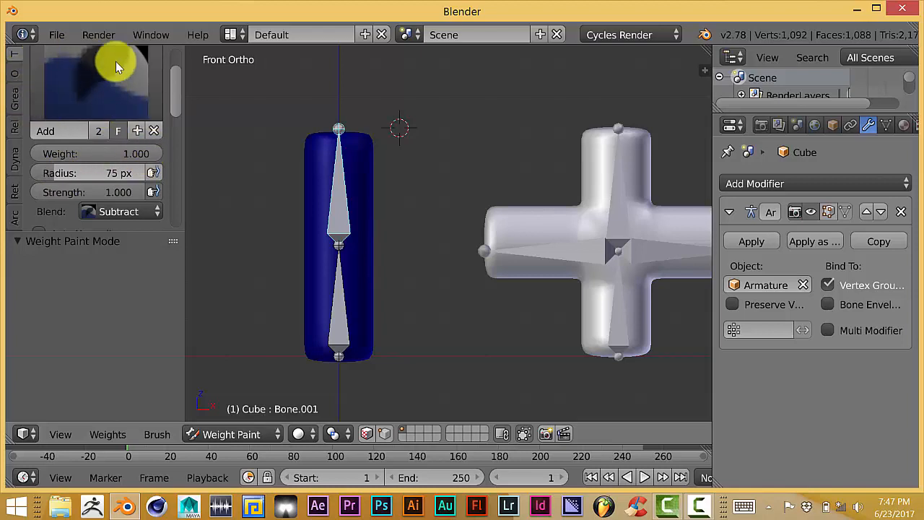
{"action": "mouse_move", "coordinate": [144, 112]}
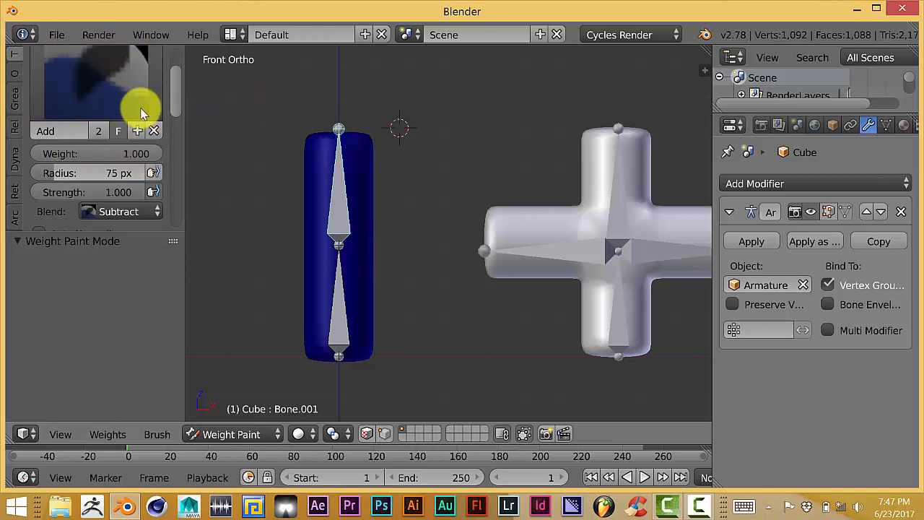
{"action": "mouse_move", "coordinate": [247, 101]}
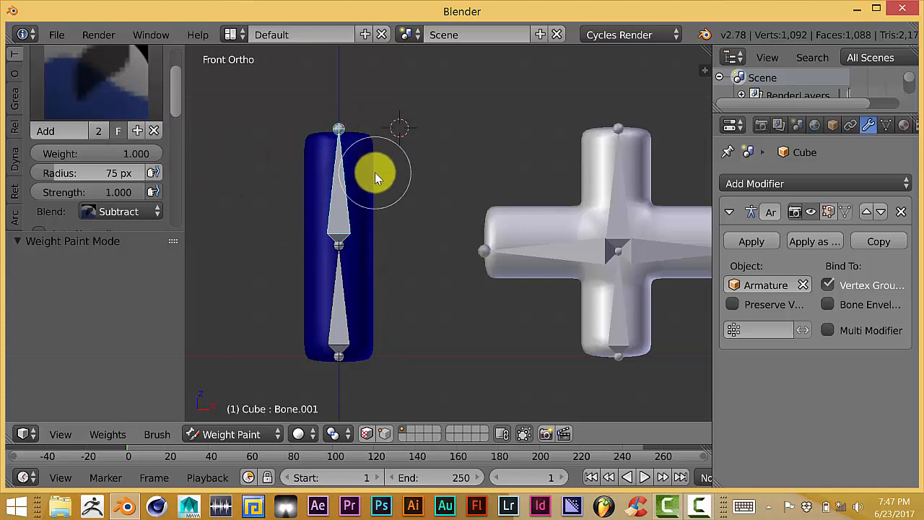
{"action": "mouse_move", "coordinate": [356, 174]}
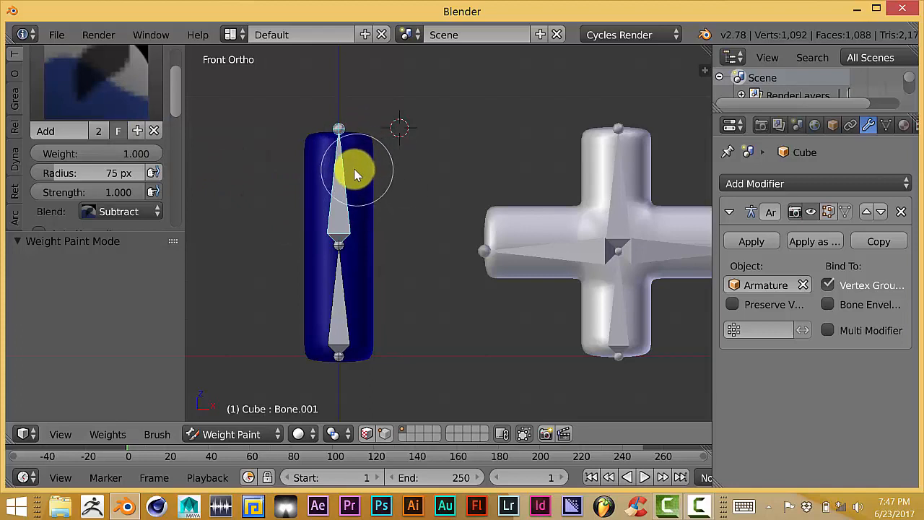
{"action": "left_click_drag", "start_coordinate": [353, 174], "coordinate": [329, 152]}
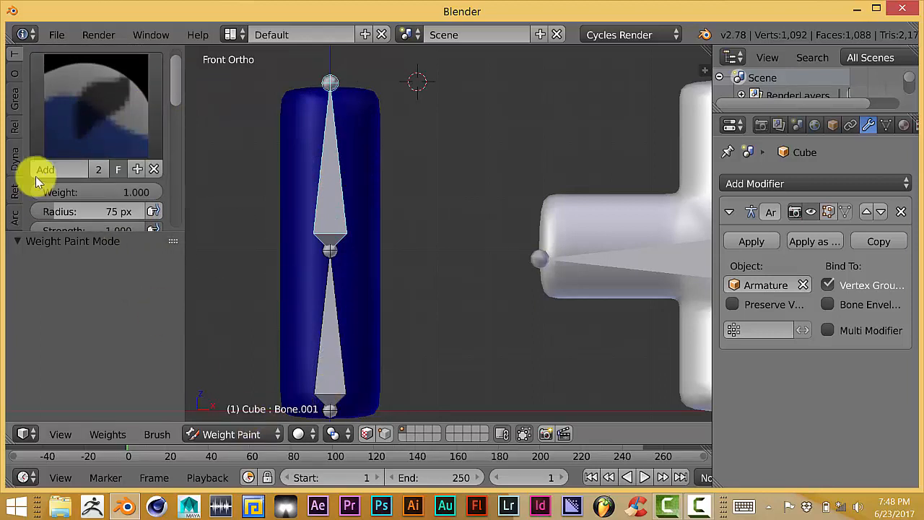
Switch the weight brush to the Add preset with Add blending
{"action": "left_click", "coordinate": [46, 169]}
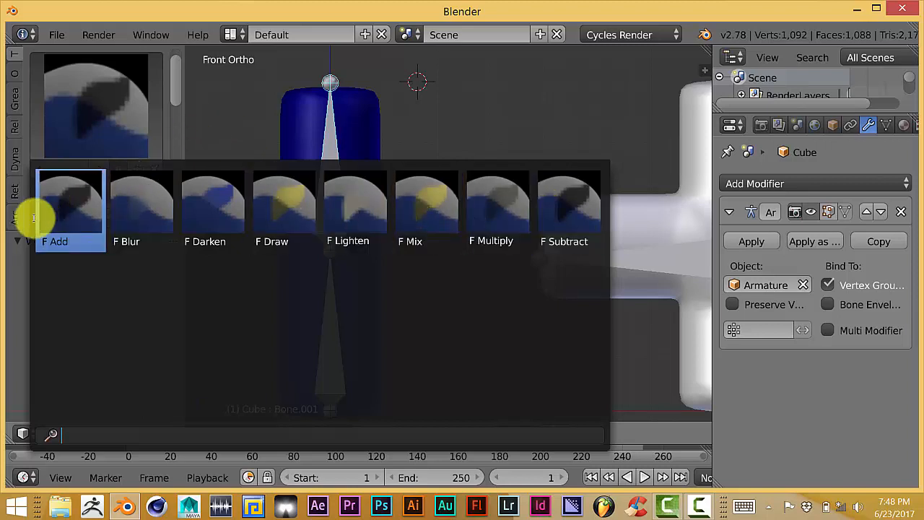
{"action": "left_click", "coordinate": [70, 202]}
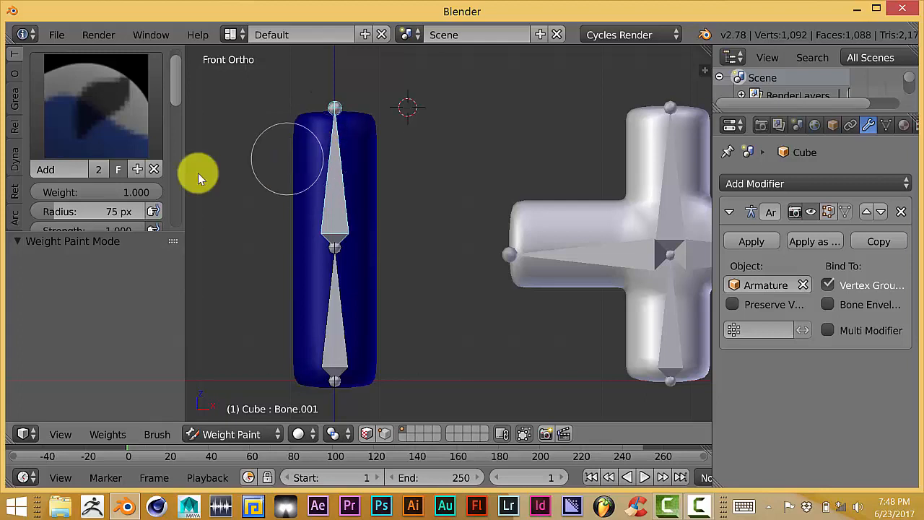
{"action": "left_click", "coordinate": [119, 210]}
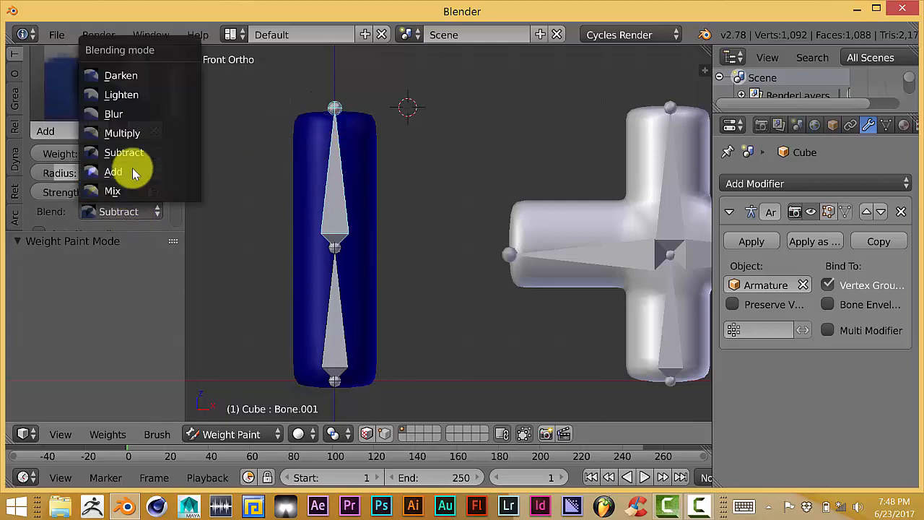
{"action": "left_click", "coordinate": [114, 171]}
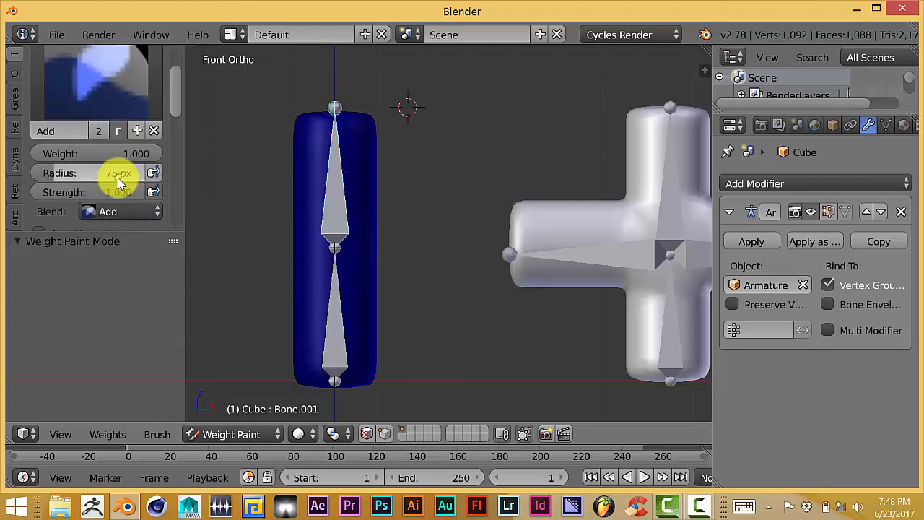
Paint full Bone.001 weight over the cylinder's upper half
{"action": "left_click", "coordinate": [320, 128]}
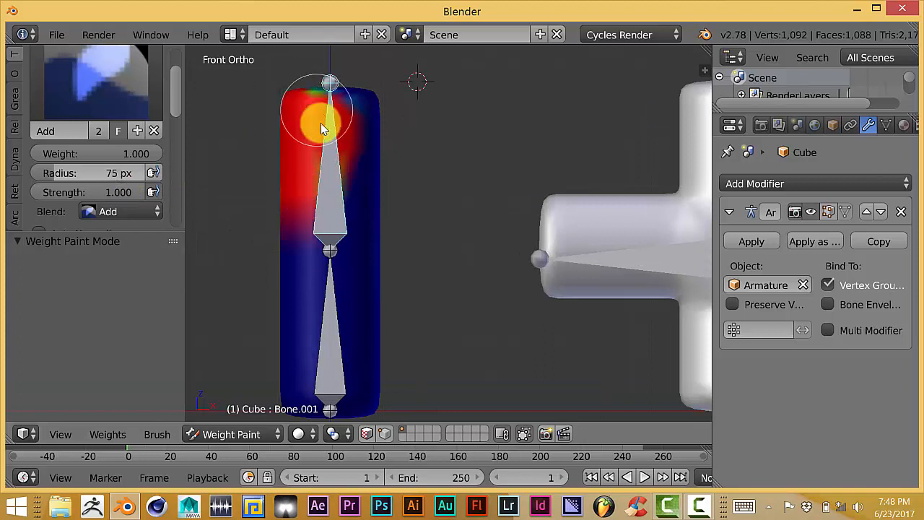
{"action": "left_click_drag", "start_coordinate": [325, 128], "coordinate": [292, 191]}
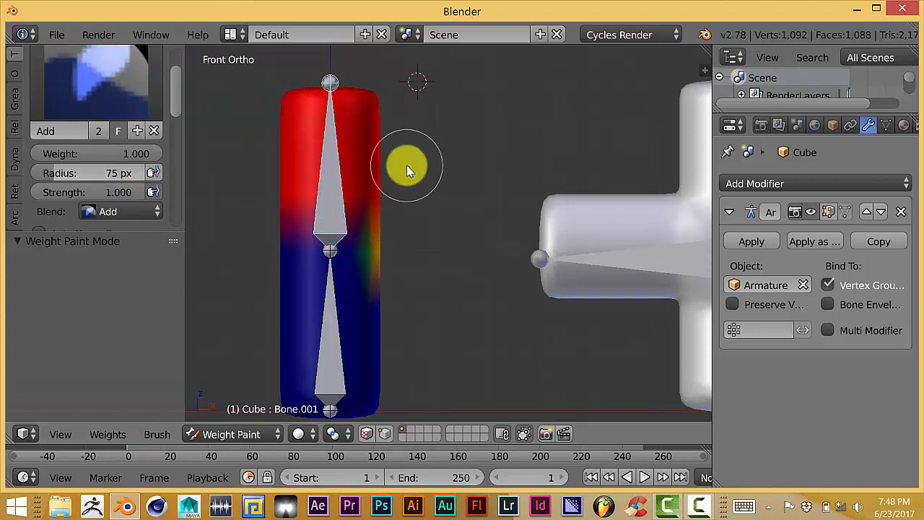
{"action": "left_click_drag", "start_coordinate": [408, 170], "coordinate": [303, 224]}
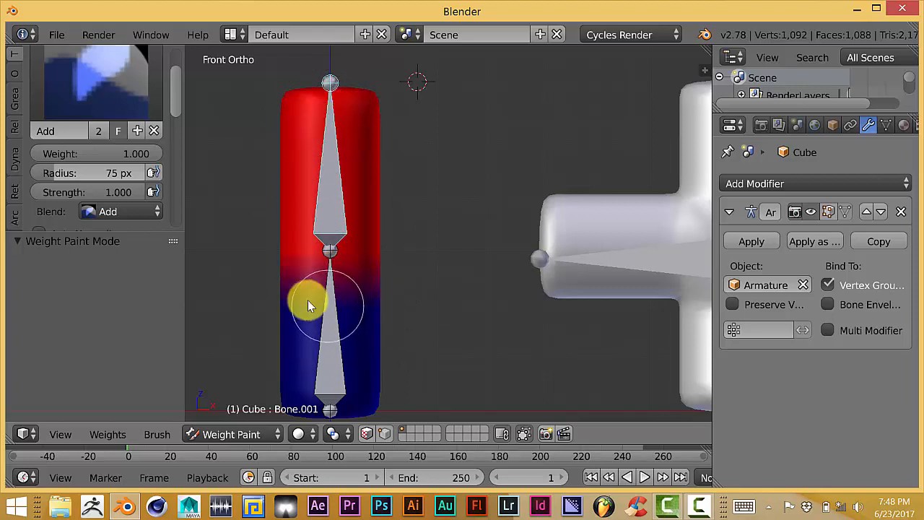
{"action": "left_click_drag", "start_coordinate": [311, 304], "coordinate": [245, 383]}
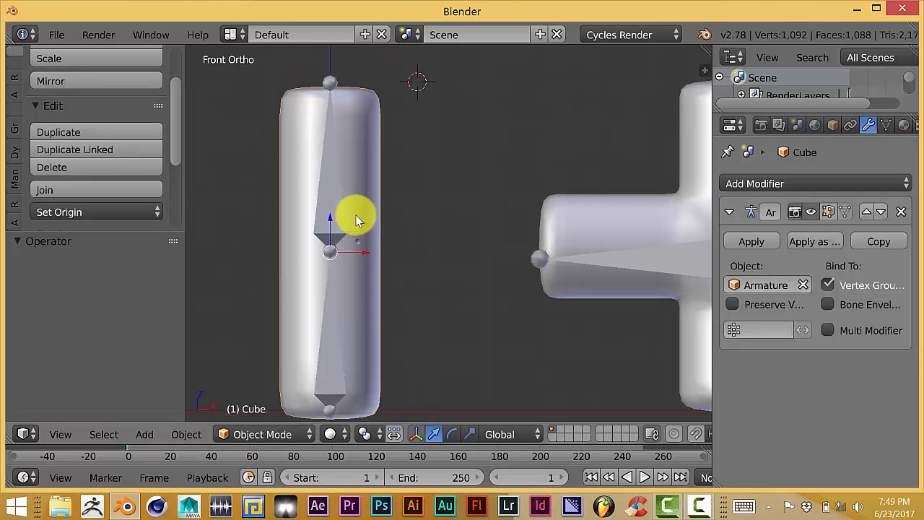
Back in Weight Paint mode, erase Bone.001's red weight from the cylinder using Subtract blending
{"action": "left_click", "coordinate": [263, 434]}
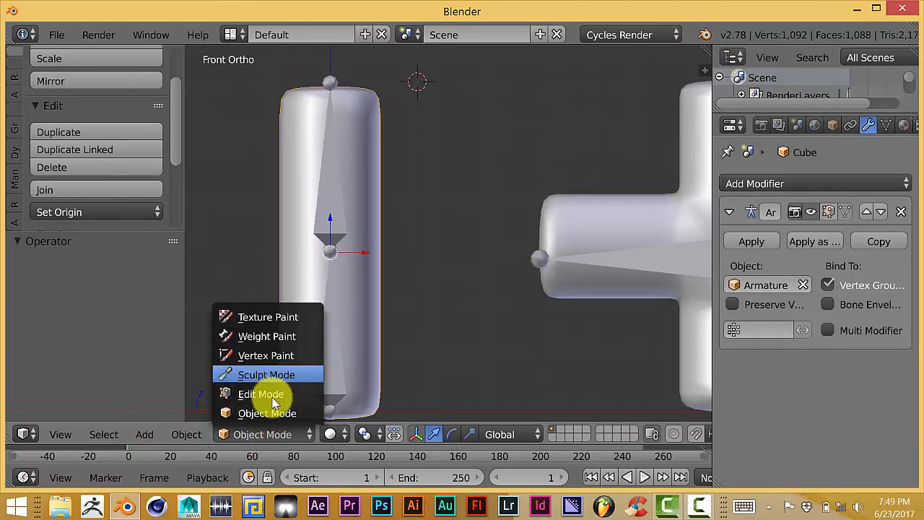
{"action": "left_click", "coordinate": [268, 337]}
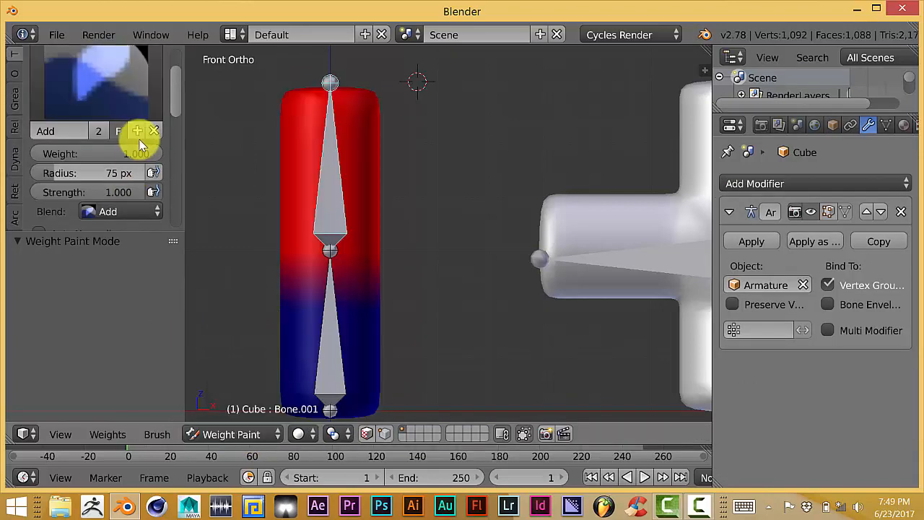
{"action": "left_click", "coordinate": [119, 210]}
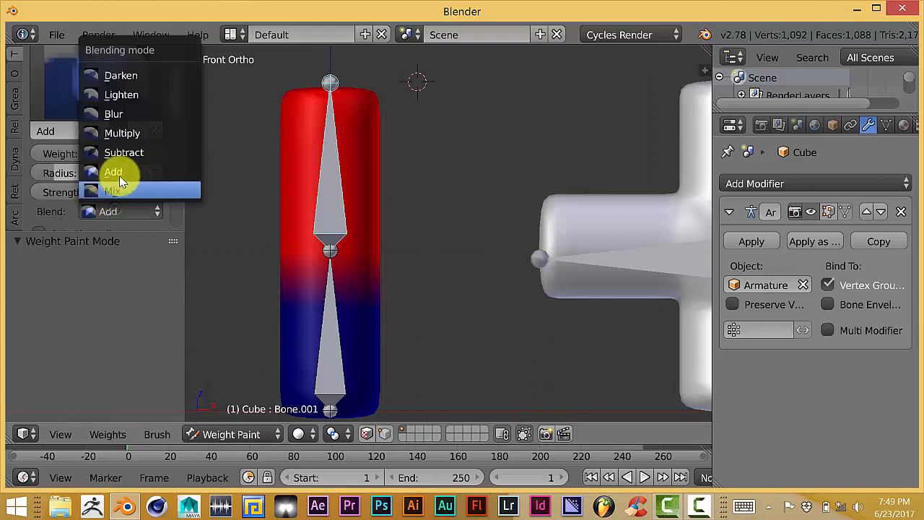
{"action": "left_click", "coordinate": [124, 152]}
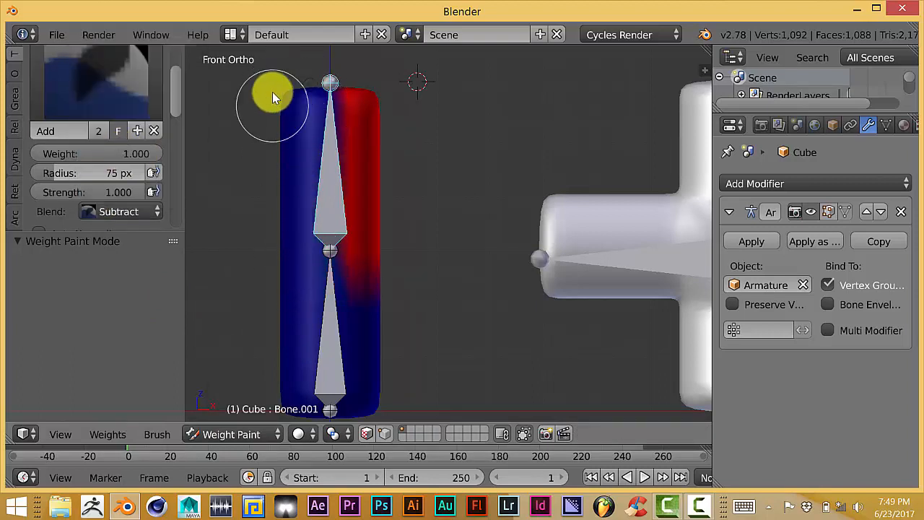
{"action": "left_click_drag", "start_coordinate": [275, 97], "coordinate": [379, 119]}
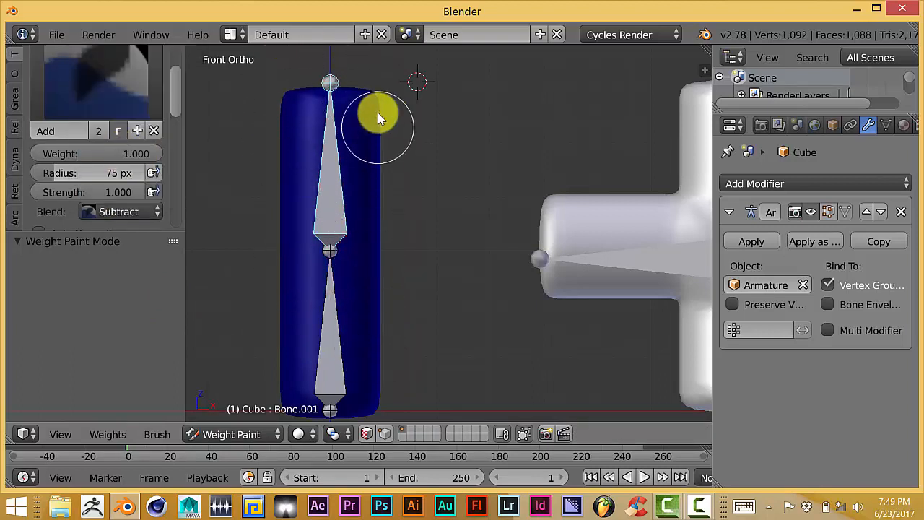
{"action": "mouse_move", "coordinate": [434, 136]}
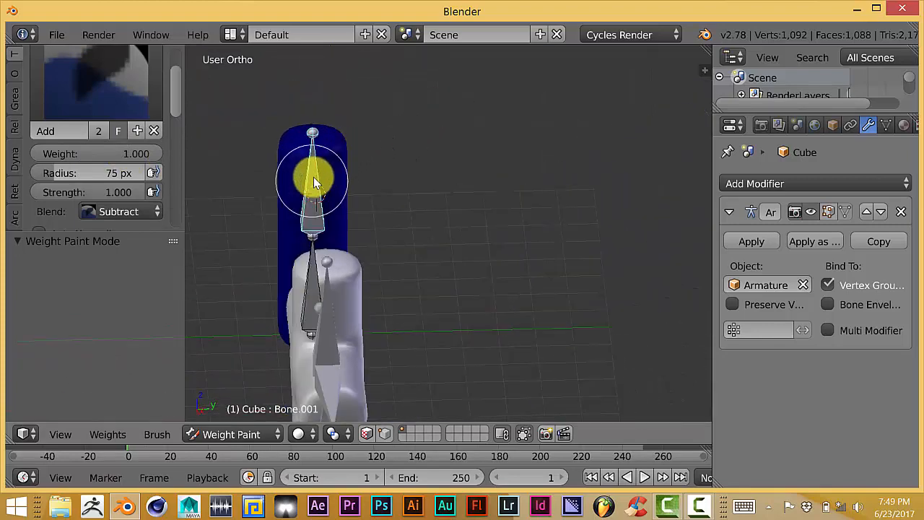
{"action": "key", "text": "KP_1"}
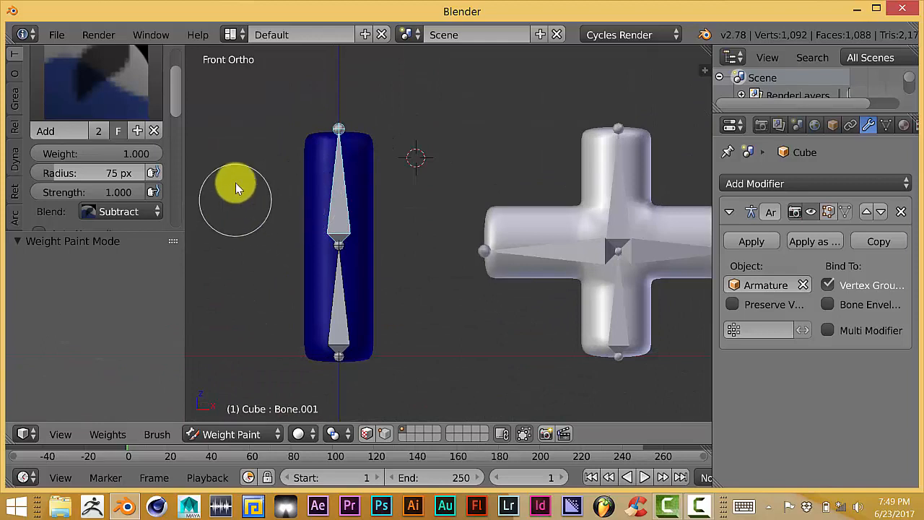
{"action": "mouse_move", "coordinate": [299, 160]}
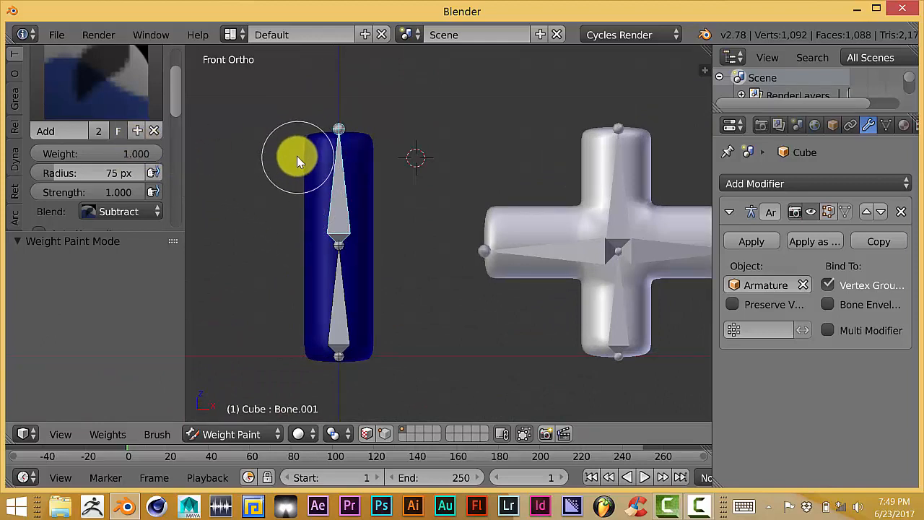
{"action": "mouse_move", "coordinate": [286, 148]}
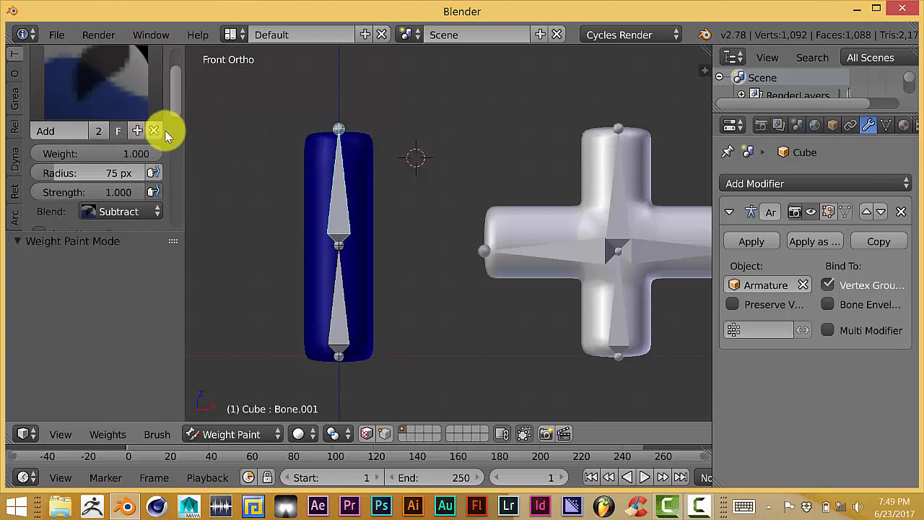
Drag a linear Weight Gradient down the capsule, full weight at top to none at bottom
{"action": "left_click", "coordinate": [119, 211]}
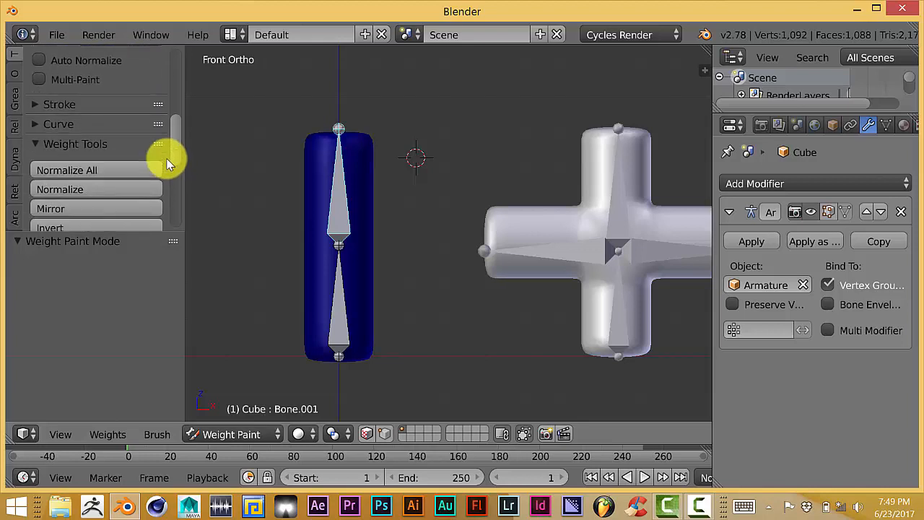
{"action": "scroll", "scroll_direction": "down", "scroll_amount": 3}
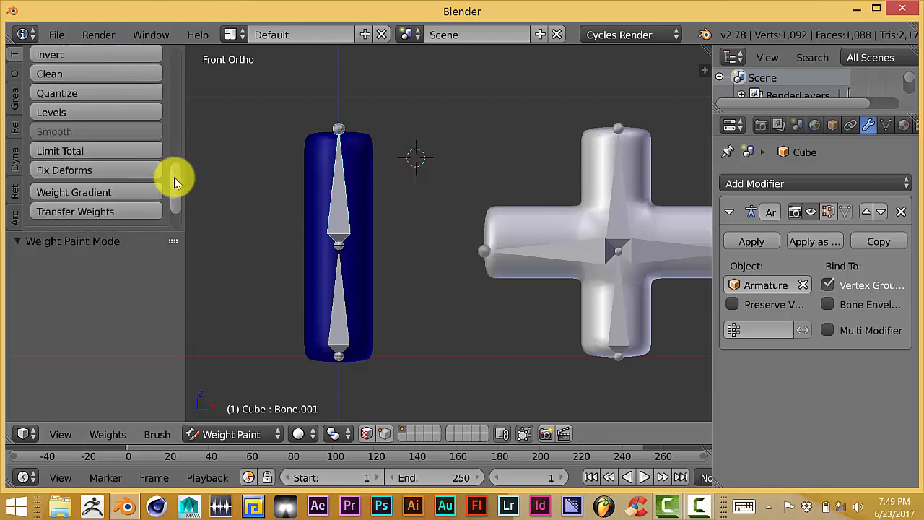
{"action": "mouse_move", "coordinate": [75, 195]}
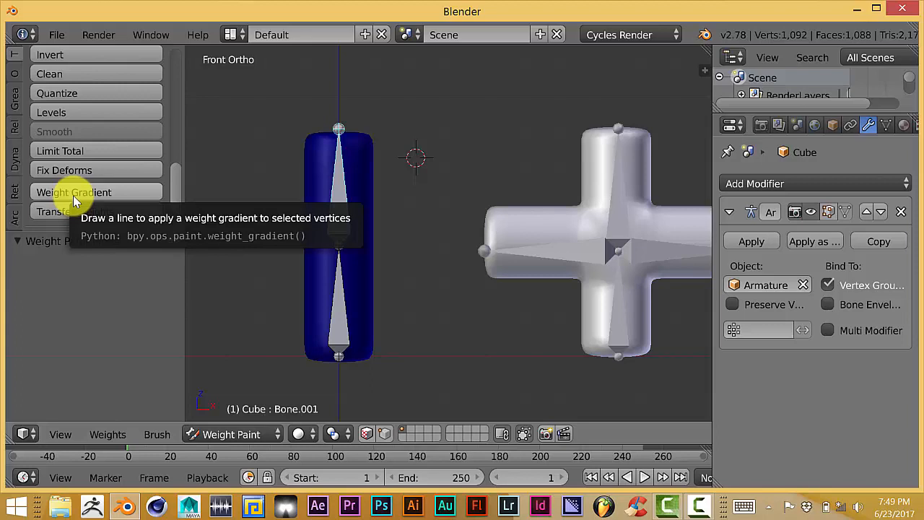
{"action": "mouse_move", "coordinate": [78, 197]}
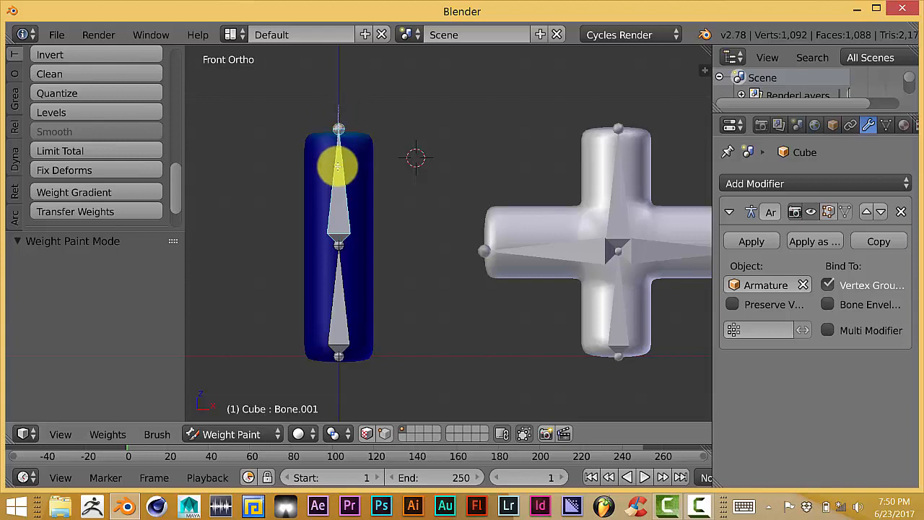
{"action": "left_click_drag", "start_coordinate": [338, 162], "coordinate": [338, 330]}
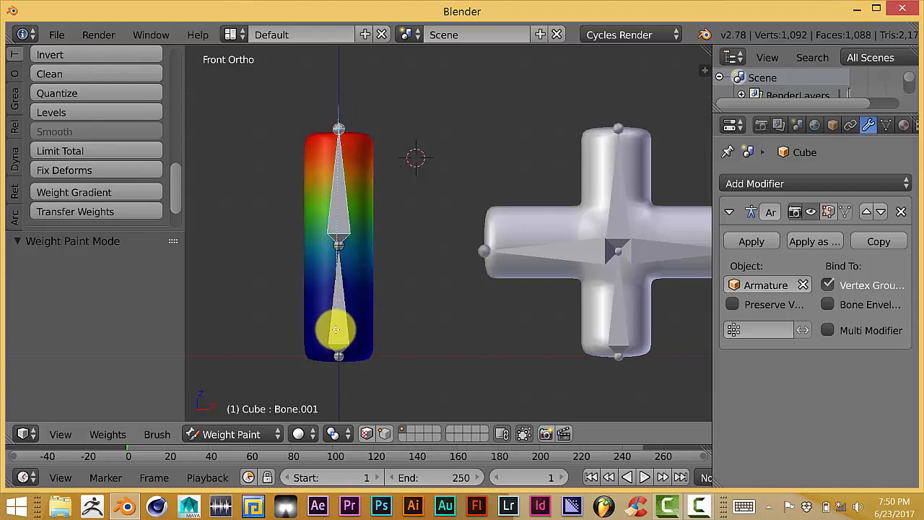
{"action": "left_click", "coordinate": [74, 191]}
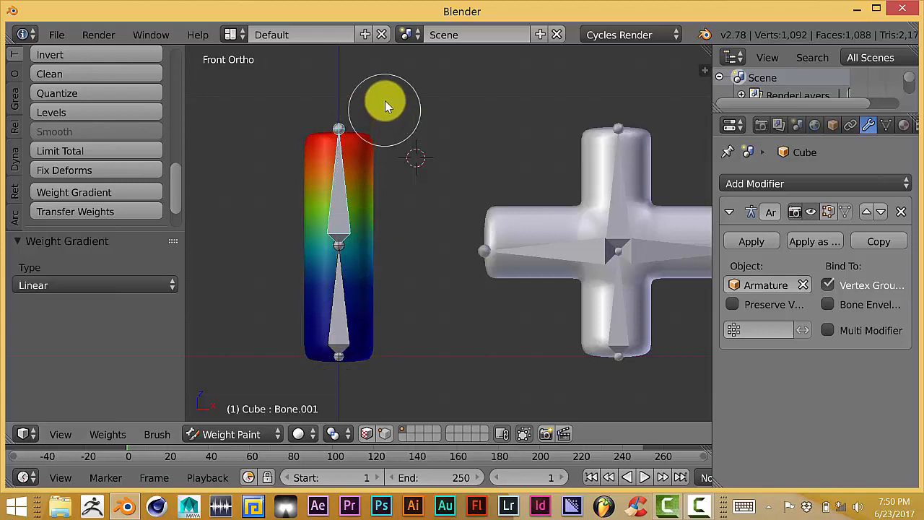
{"action": "mouse_move", "coordinate": [373, 217]}
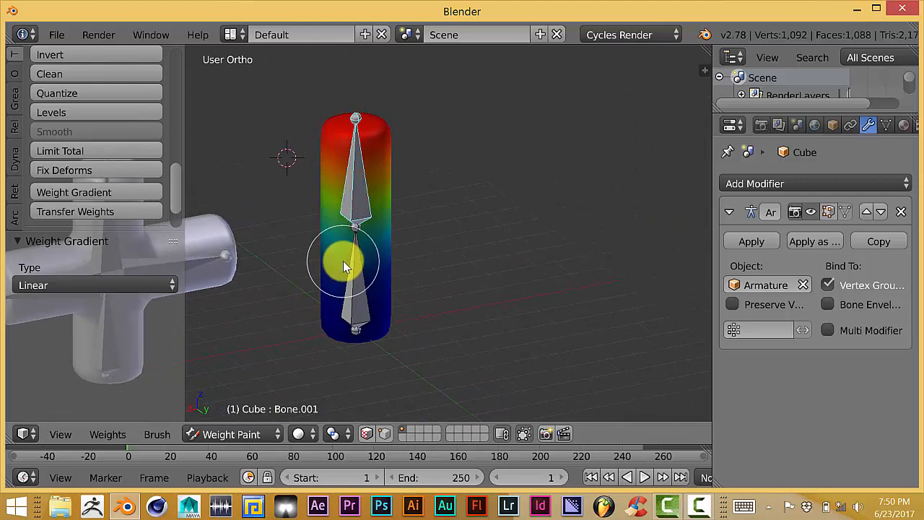
Return to Object Mode and bend the upper bone to test the capsule's deformation
{"action": "left_click", "coordinate": [231, 434]}
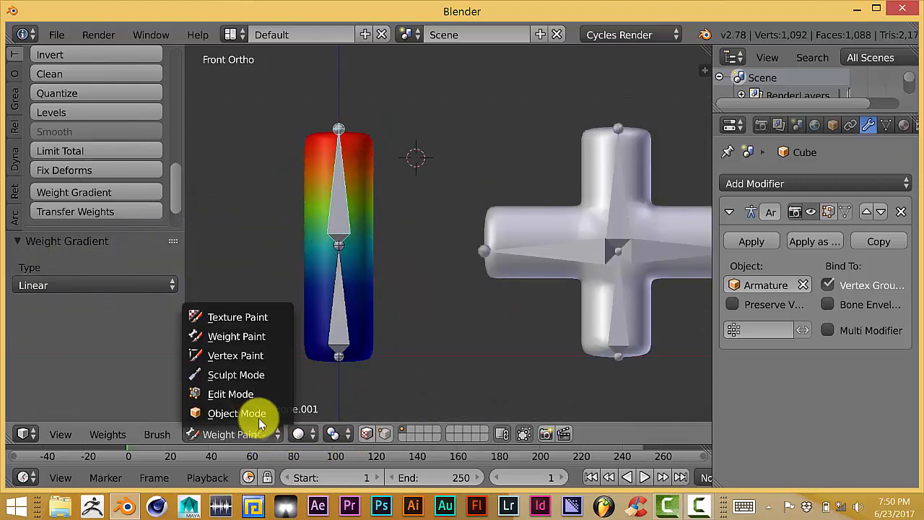
{"action": "left_click", "coordinate": [236, 413]}
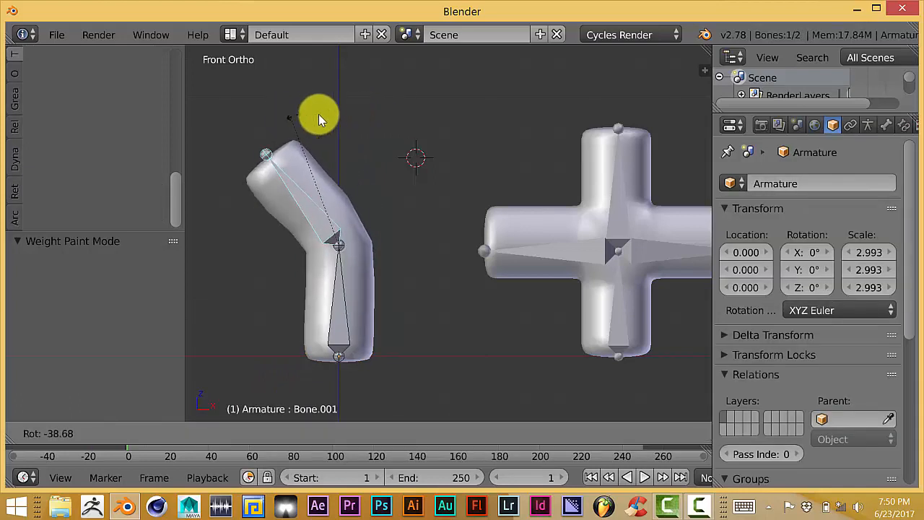
{"action": "left_click_drag", "start_coordinate": [317, 119], "coordinate": [303, 126]}
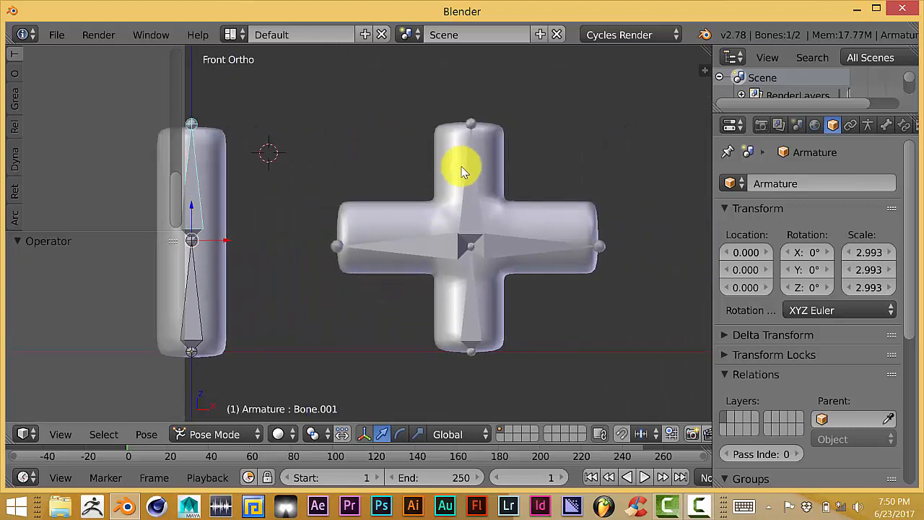
{"action": "mouse_move", "coordinate": [503, 126]}
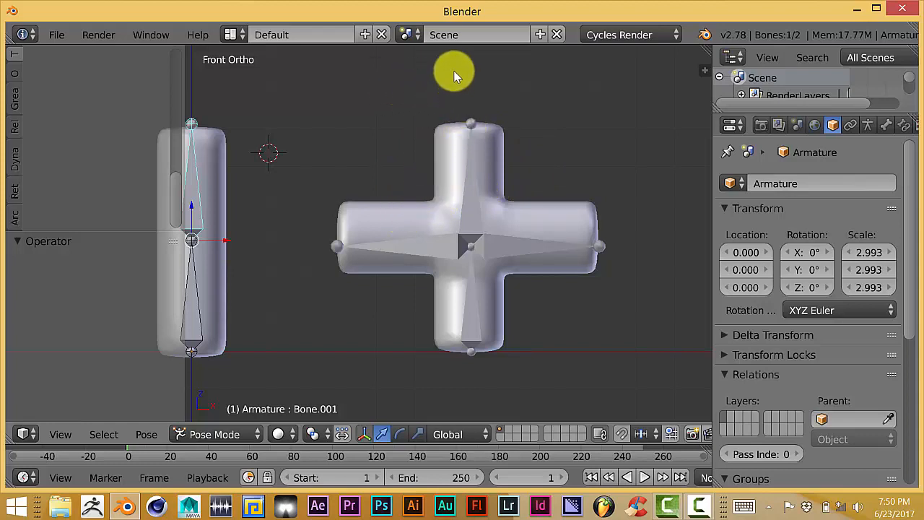
{"action": "mouse_move", "coordinate": [455, 65]}
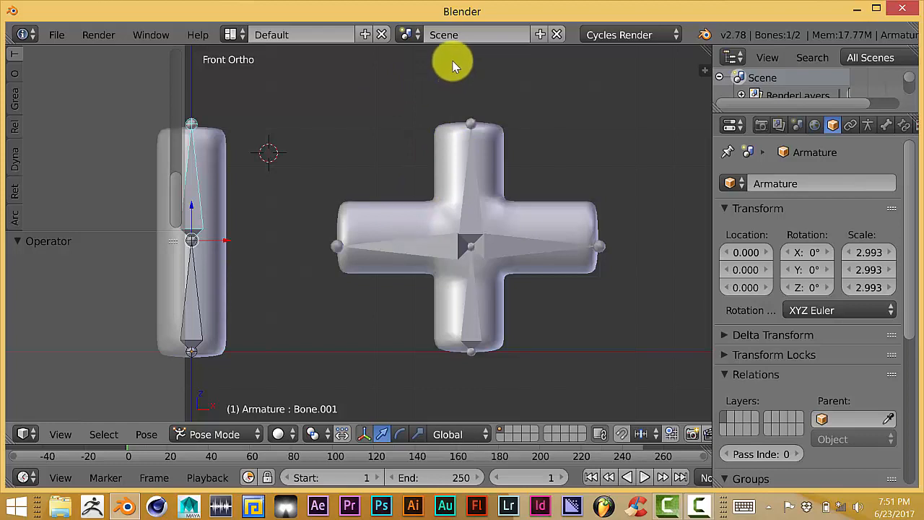
{"action": "mouse_move", "coordinate": [480, 137]}
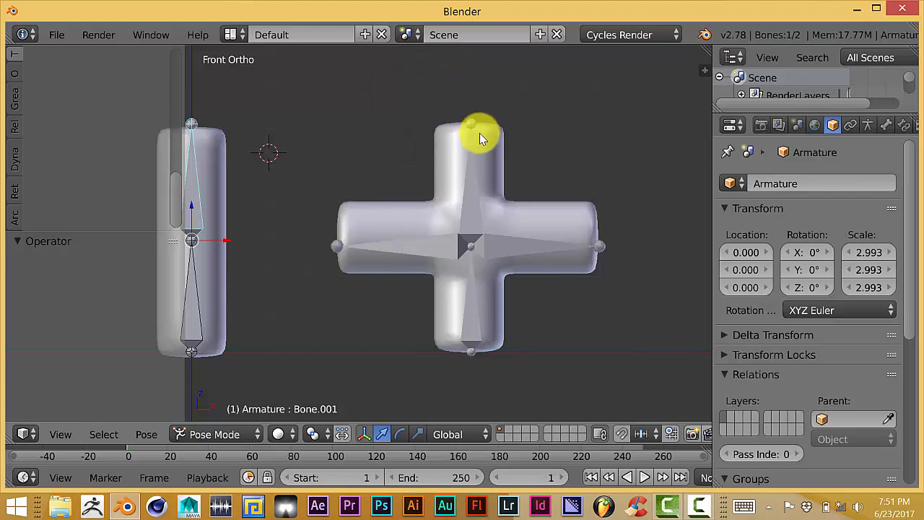
{"action": "mouse_move", "coordinate": [471, 119]}
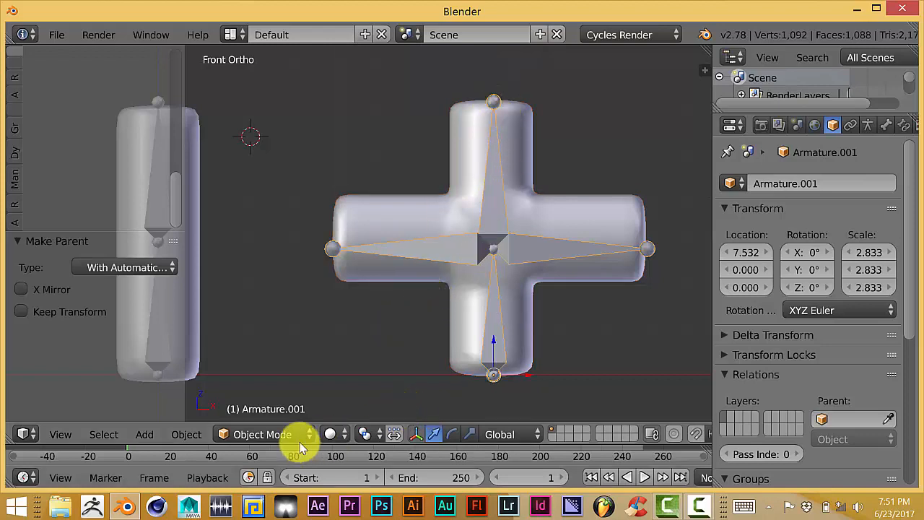
{"action": "mouse_move", "coordinate": [300, 436]}
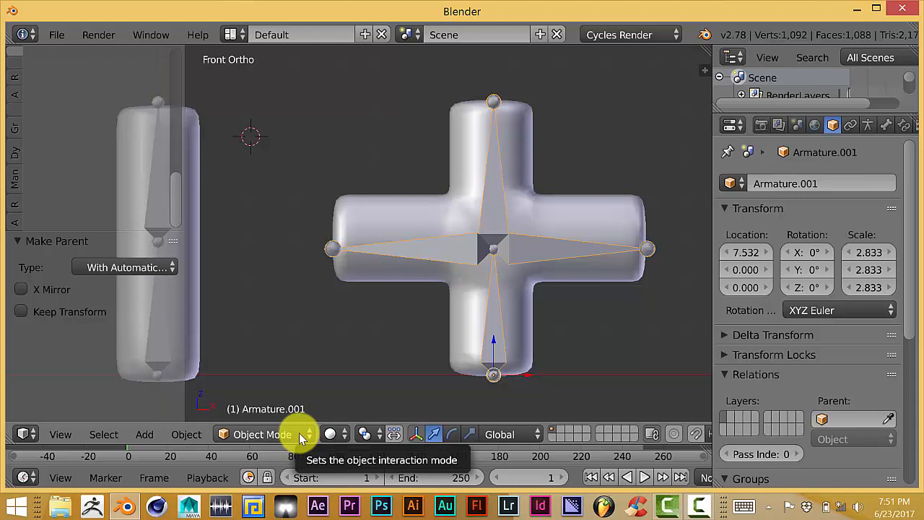
Parent the cross mesh to its armature With Automatic Weights, then reselect the mesh
{"action": "left_click", "coordinate": [261, 434]}
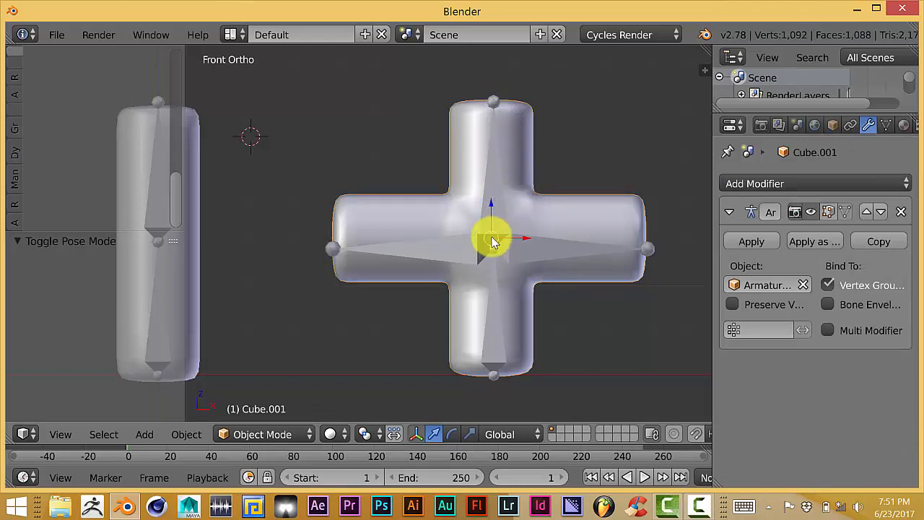
In Weight Paint mode, subtract Bone.003's weight from the cross's top arm, then set Blend to Add
{"action": "left_click", "coordinate": [261, 433]}
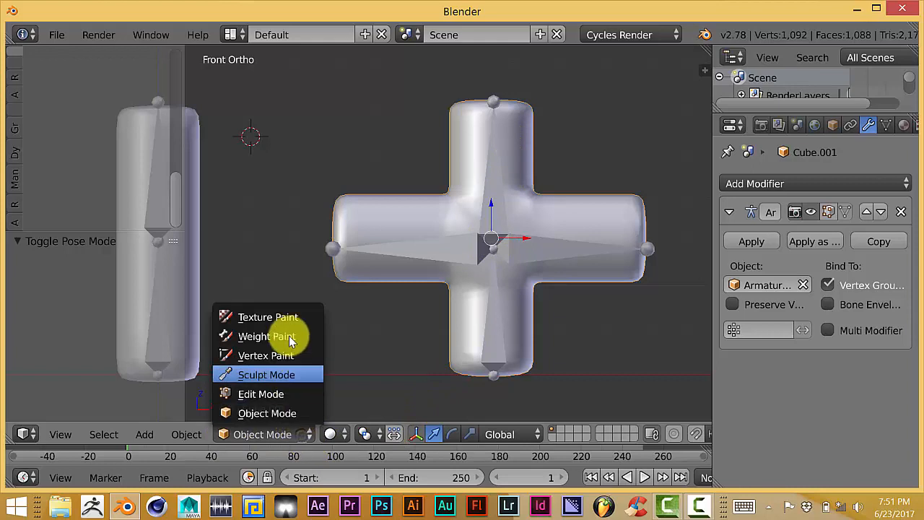
{"action": "left_click", "coordinate": [266, 336]}
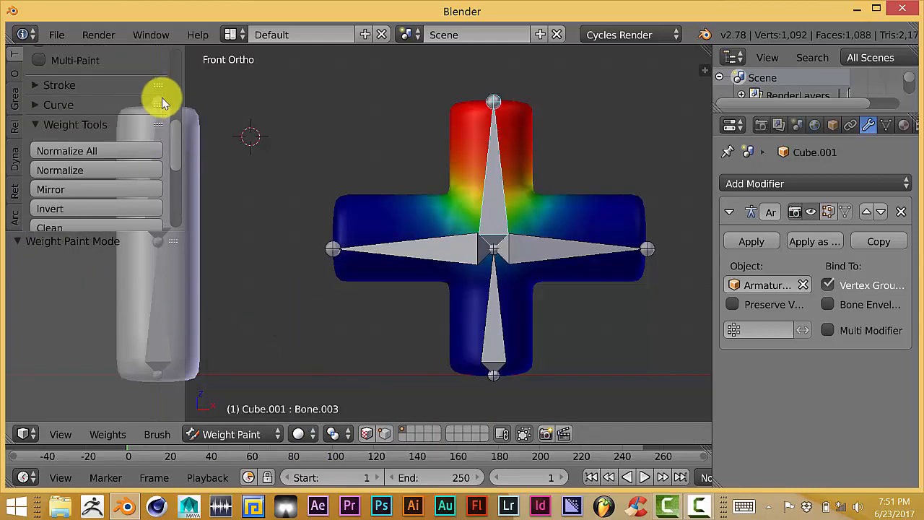
{"action": "left_click", "coordinate": [119, 115]}
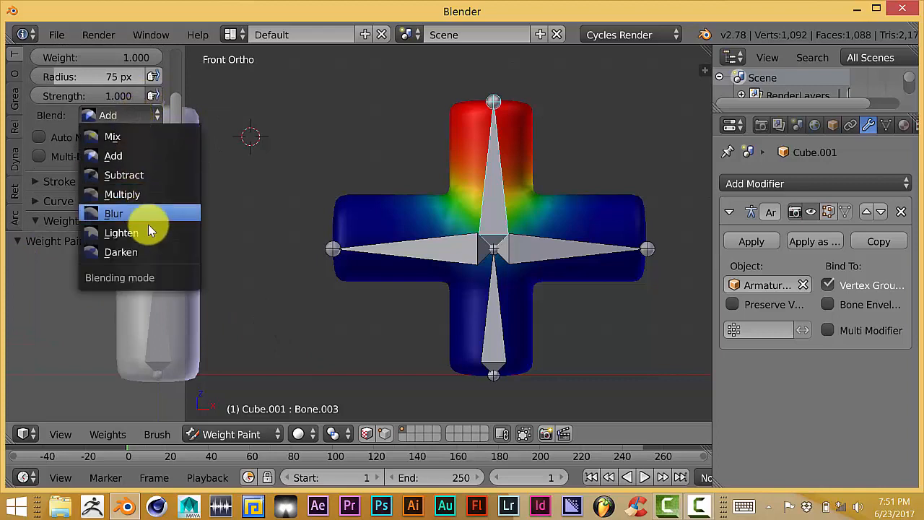
{"action": "left_click", "coordinate": [124, 175]}
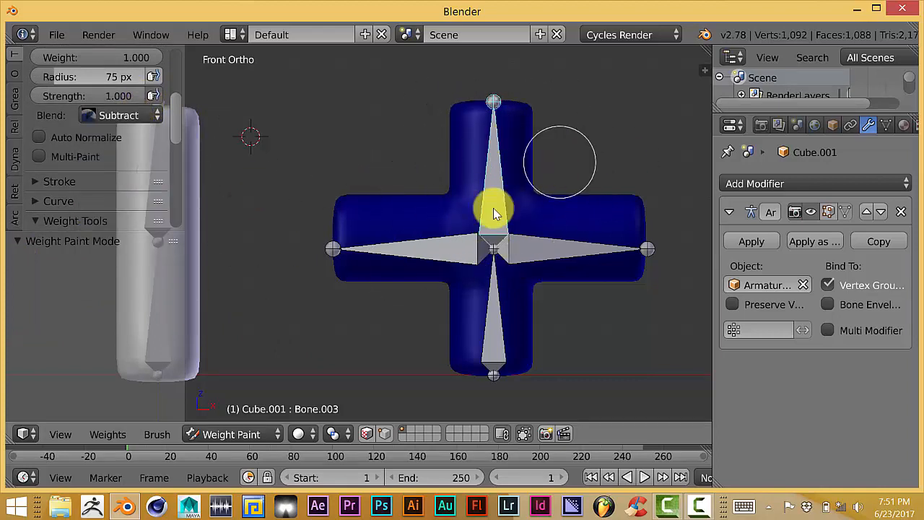
{"action": "left_click_drag", "start_coordinate": [490, 217], "coordinate": [310, 188]}
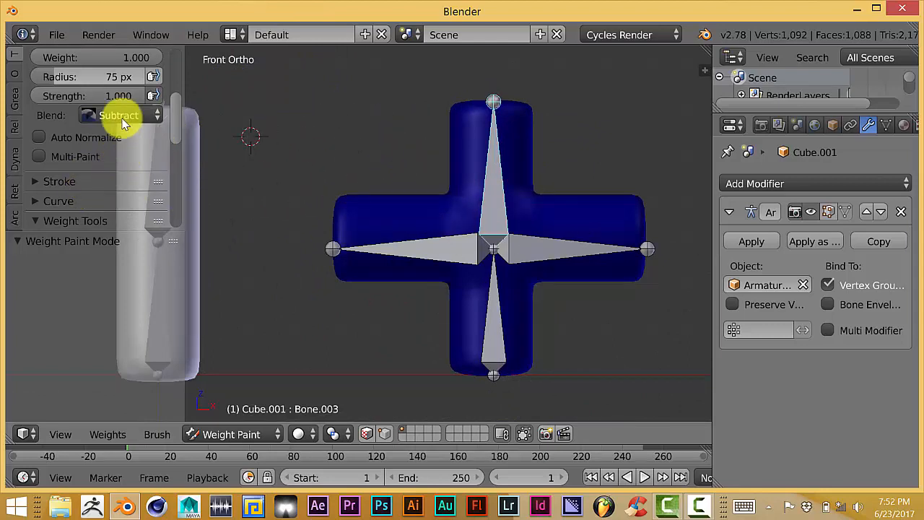
{"action": "left_click", "coordinate": [119, 115]}
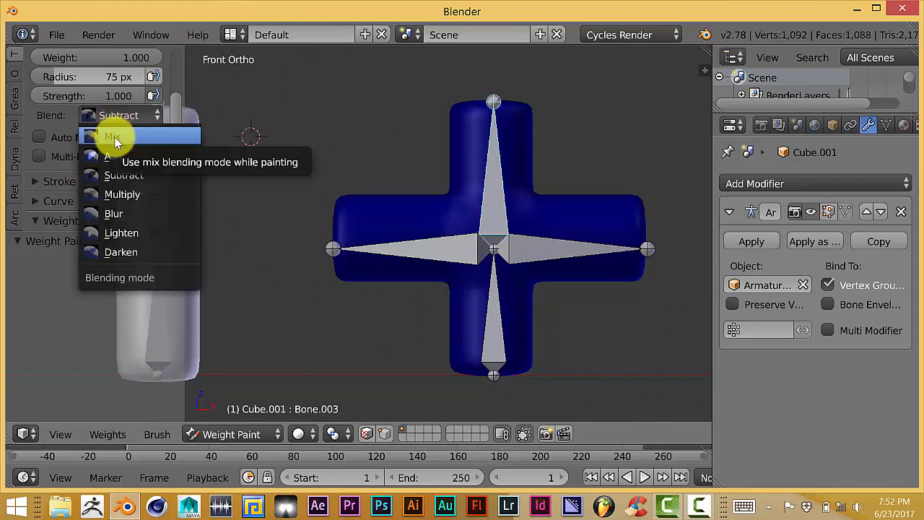
{"action": "mouse_move", "coordinate": [121, 209]}
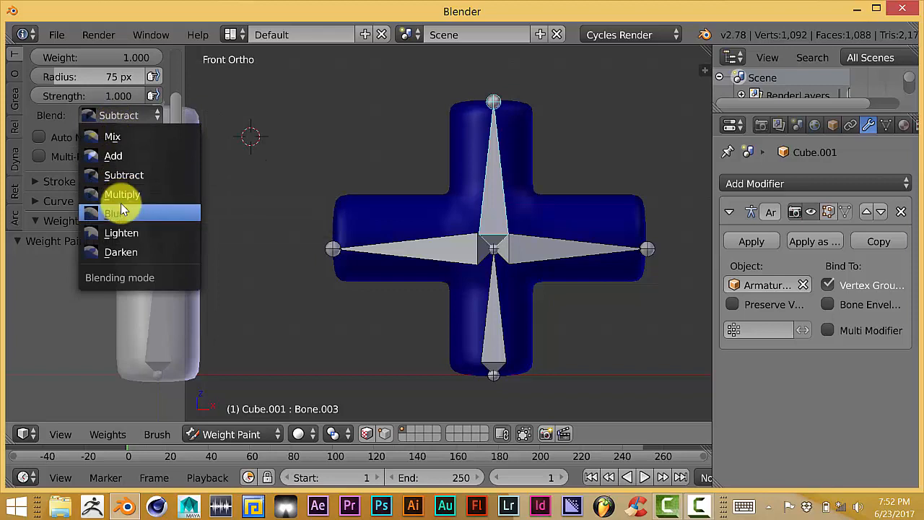
{"action": "mouse_move", "coordinate": [126, 232]}
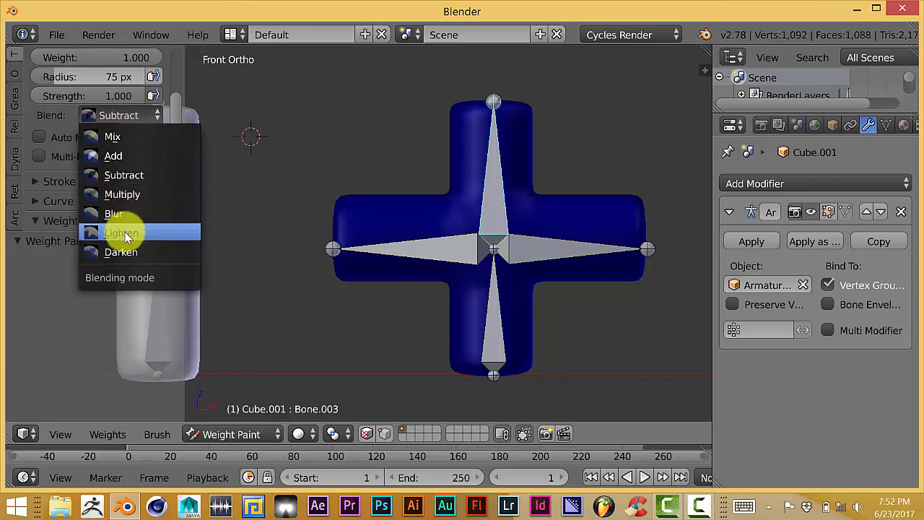
{"action": "mouse_move", "coordinate": [128, 164]}
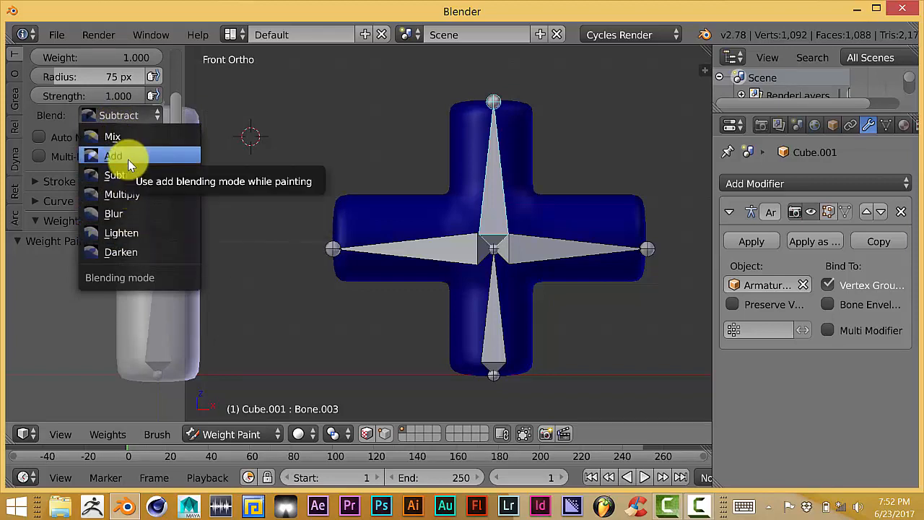
{"action": "left_click", "coordinate": [113, 156]}
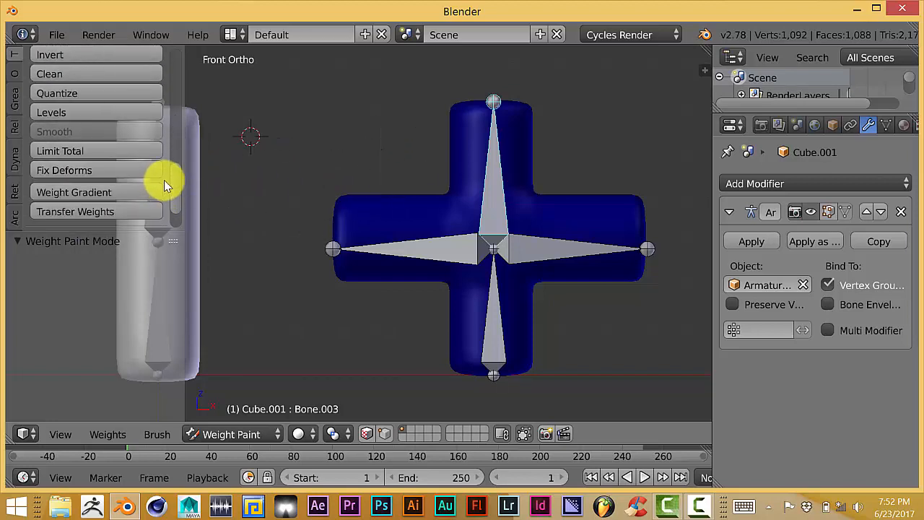
{"action": "mouse_move", "coordinate": [117, 222]}
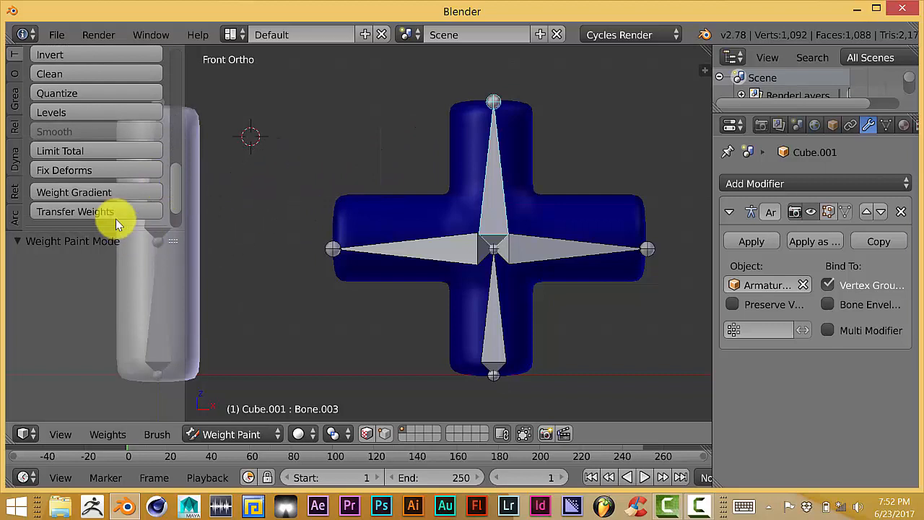
{"action": "mouse_move", "coordinate": [119, 195]}
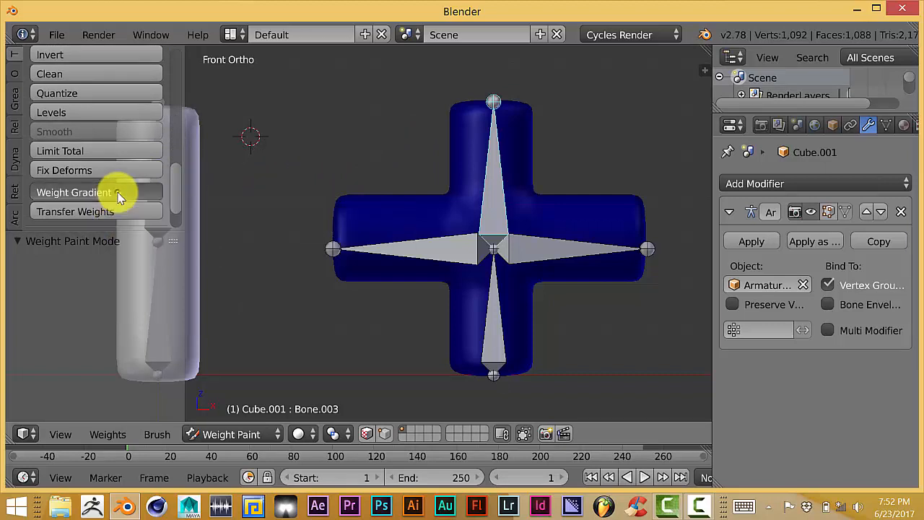
Drag a linear Bone.003 weight gradient across the cross, full on the left fading to none on the right
{"action": "left_click_drag", "start_coordinate": [321, 76], "coordinate": [472, 190]}
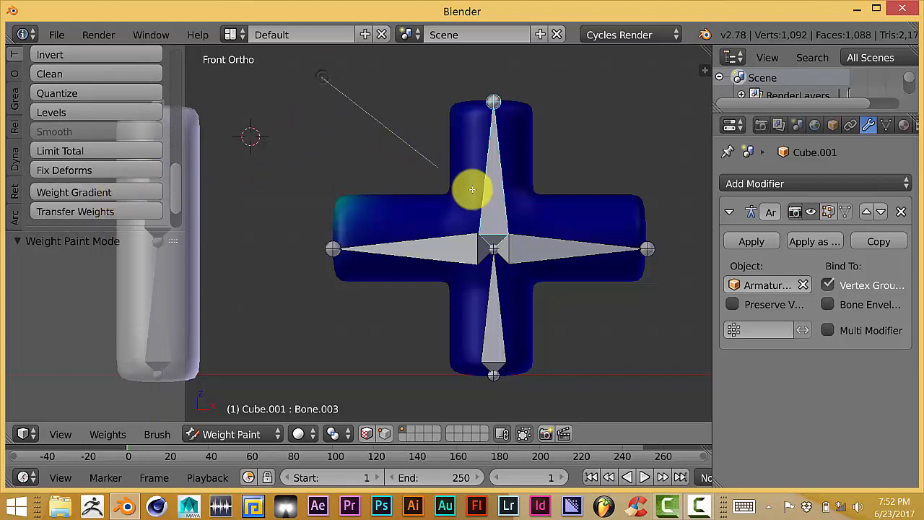
{"action": "left_click_drag", "start_coordinate": [472, 190], "coordinate": [659, 334]}
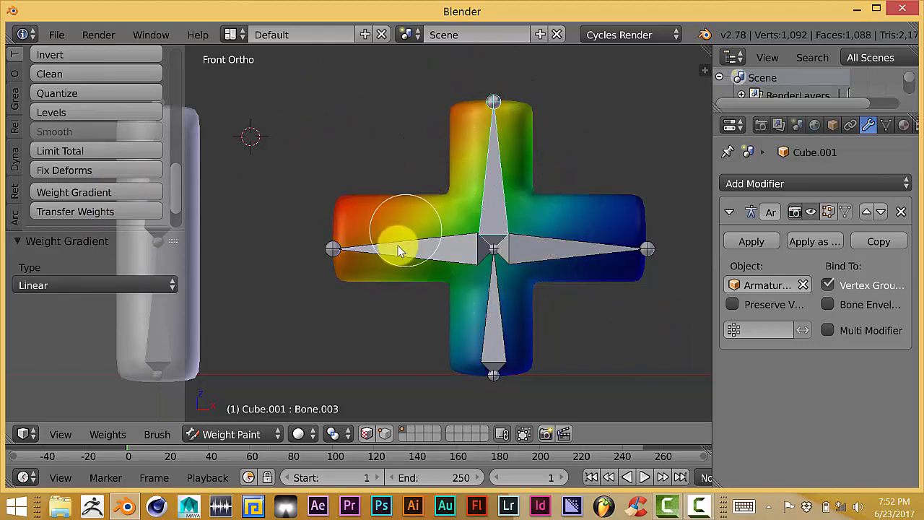
{"action": "mouse_move", "coordinate": [310, 117]}
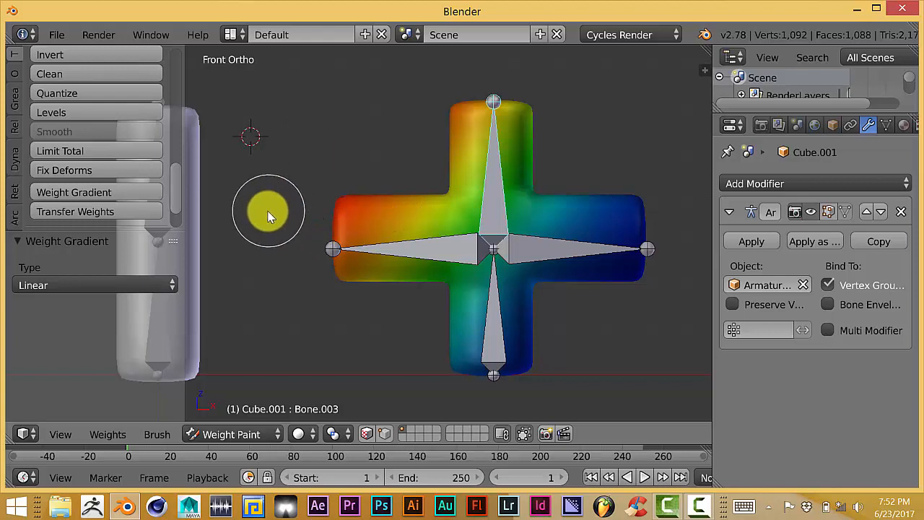
{"action": "mouse_move", "coordinate": [324, 202]}
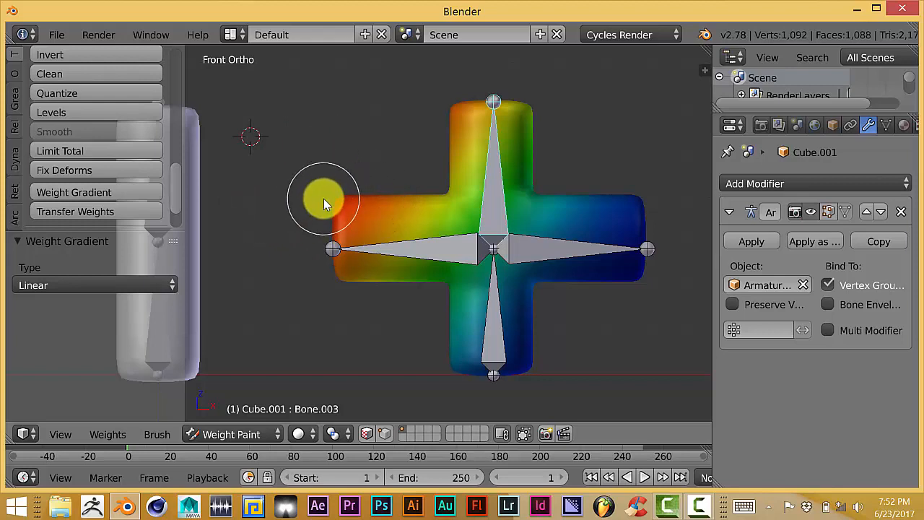
{"action": "mouse_move", "coordinate": [270, 270]}
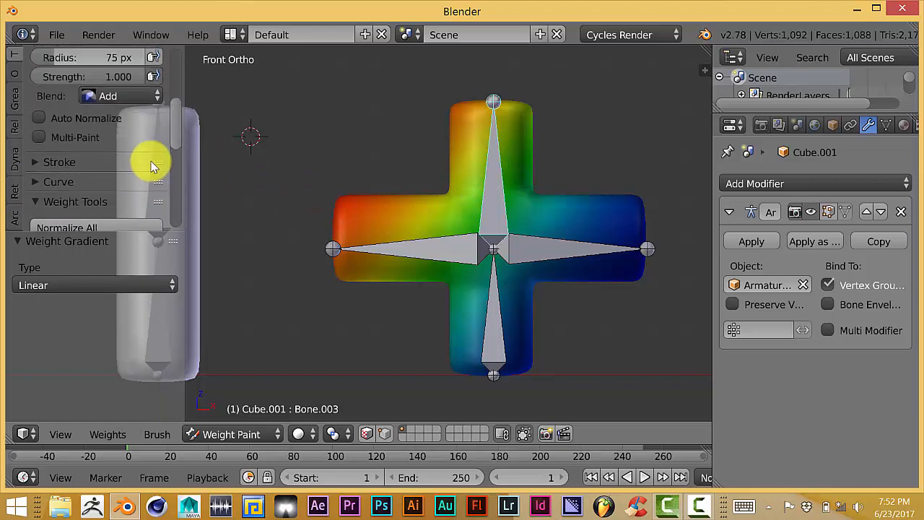
Confirm the brush blending mode is set to Add
{"action": "left_click", "coordinate": [116, 95]}
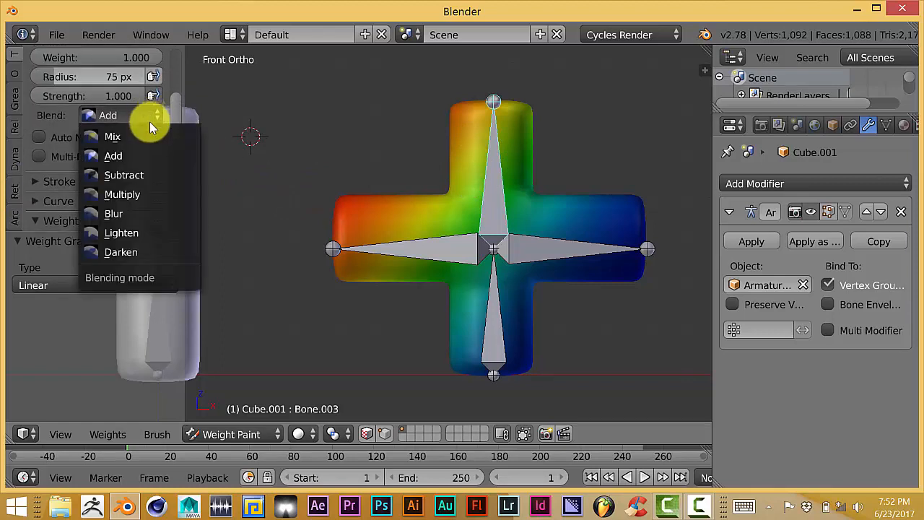
{"action": "left_click", "coordinate": [112, 155]}
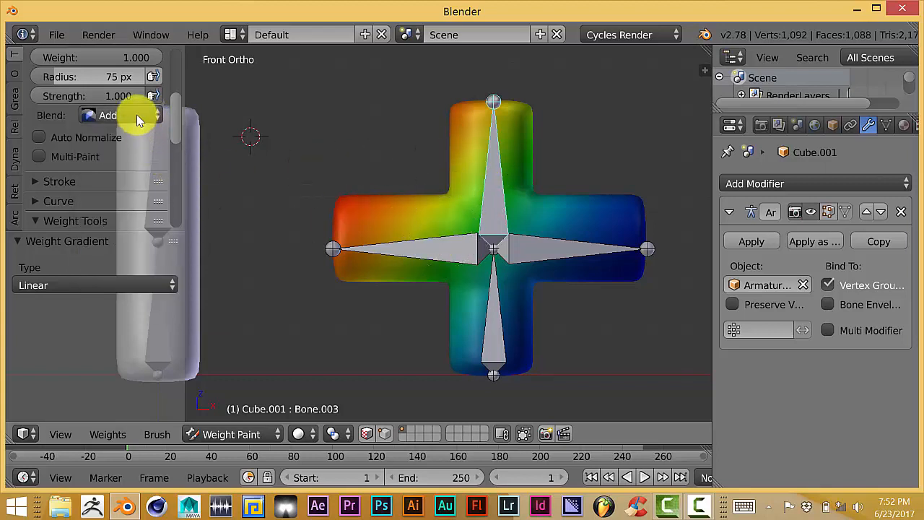
{"action": "left_click", "coordinate": [116, 115]}
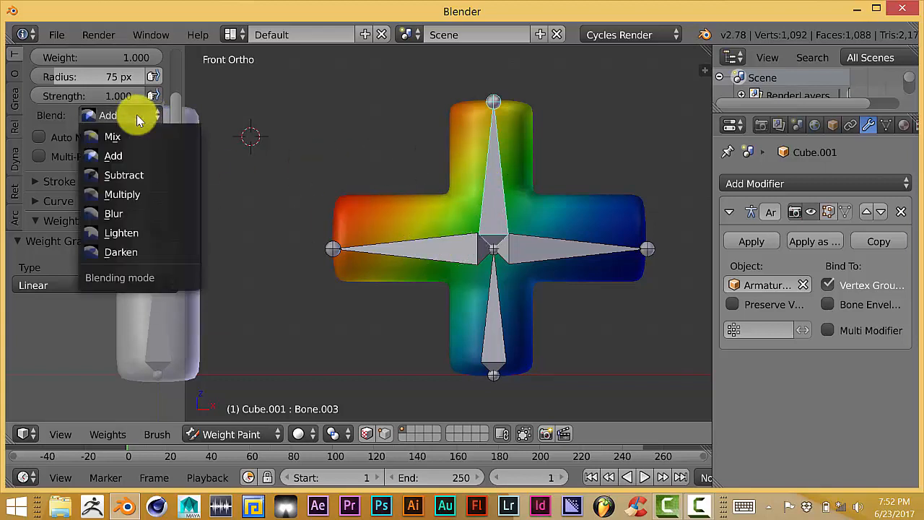
{"action": "left_click", "coordinate": [124, 175]}
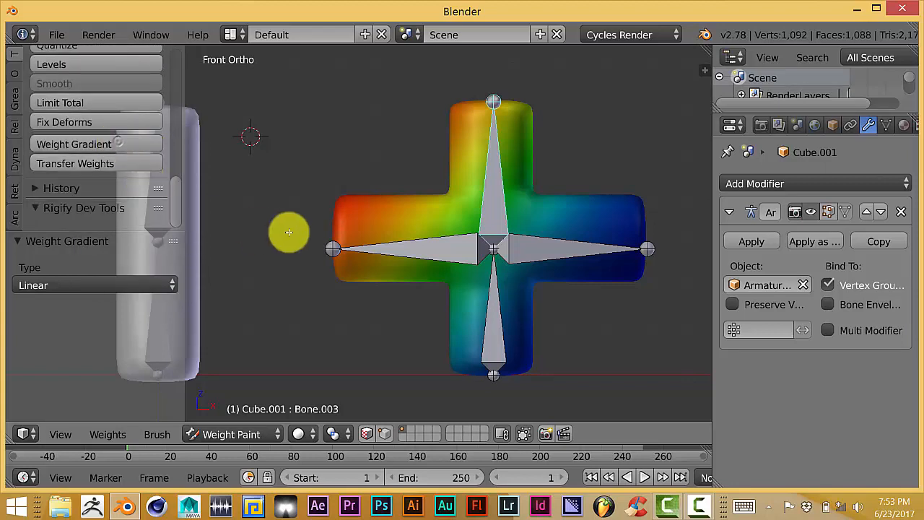
Redraw the Bone.003 gradient so only the top arm keeps fading weight, then orbit to inspect
{"action": "left_click_drag", "start_coordinate": [289, 232], "coordinate": [664, 230]}
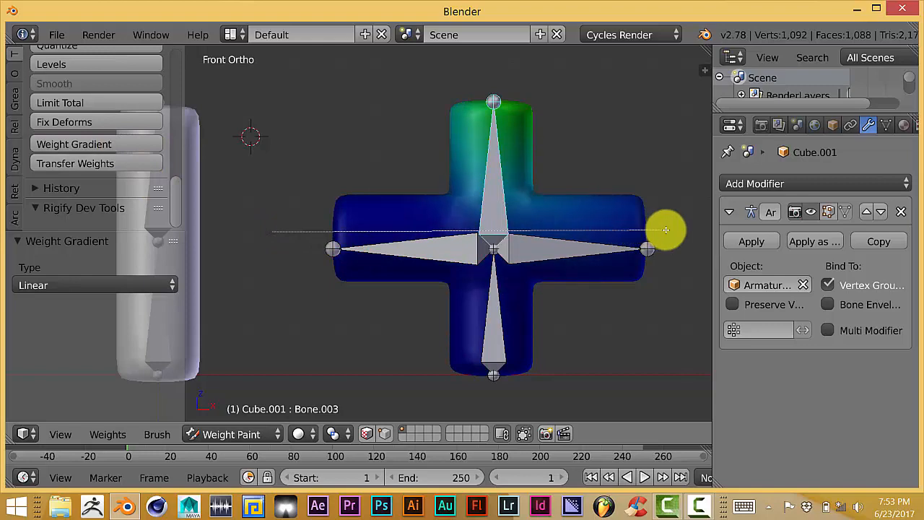
{"action": "left_click_drag", "start_coordinate": [664, 229], "coordinate": [346, 206]}
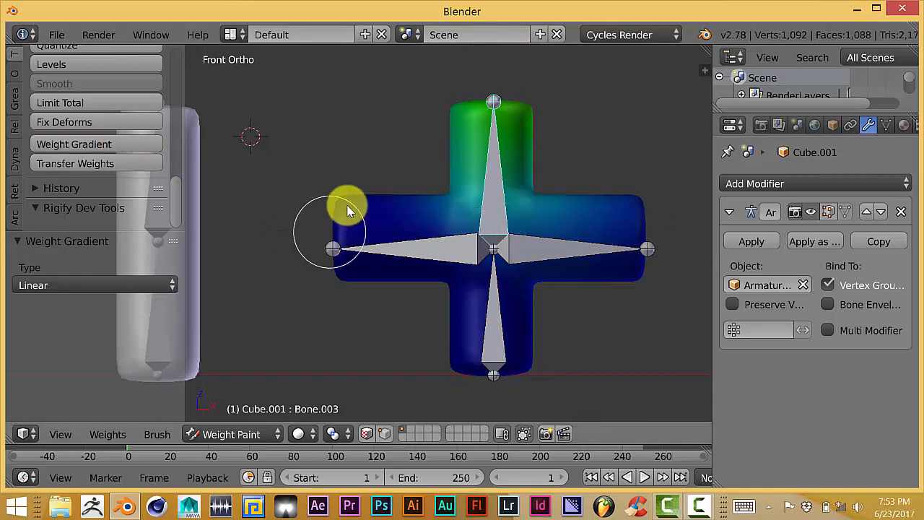
{"action": "left_click_drag", "start_coordinate": [346, 209], "coordinate": [498, 173]}
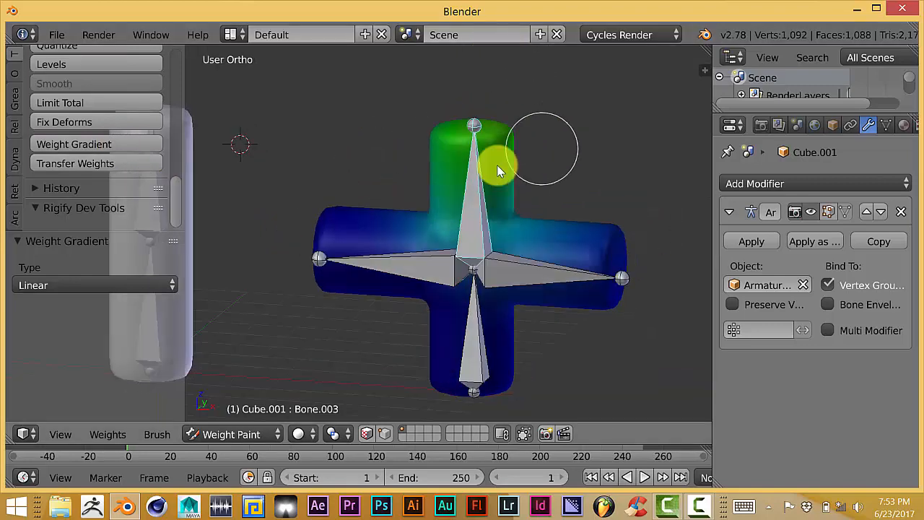
{"action": "key", "text": "KP_1"}
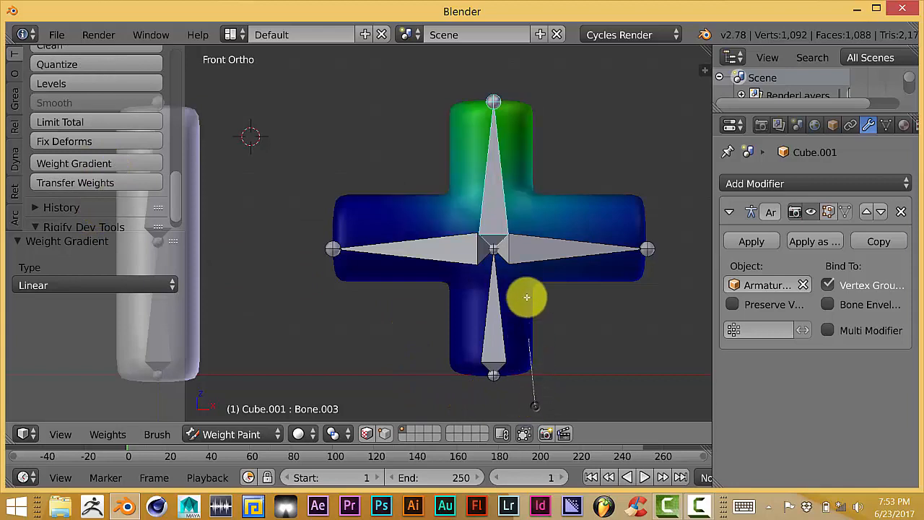
{"action": "left_click", "coordinate": [74, 163]}
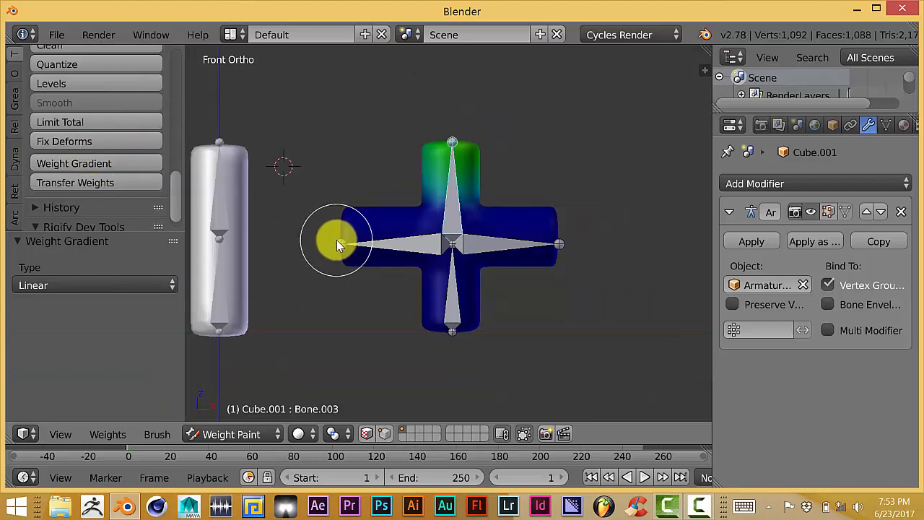
{"action": "mouse_move", "coordinate": [326, 239]}
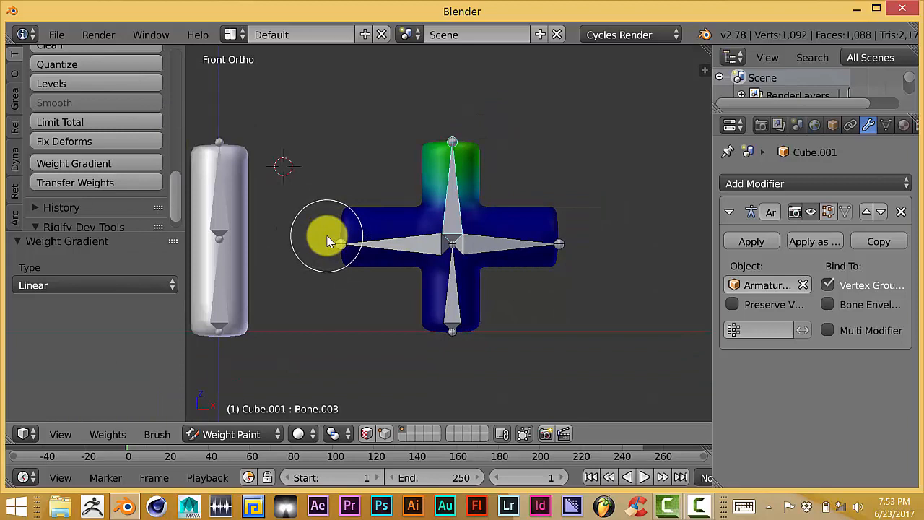
{"action": "mouse_move", "coordinate": [321, 238]}
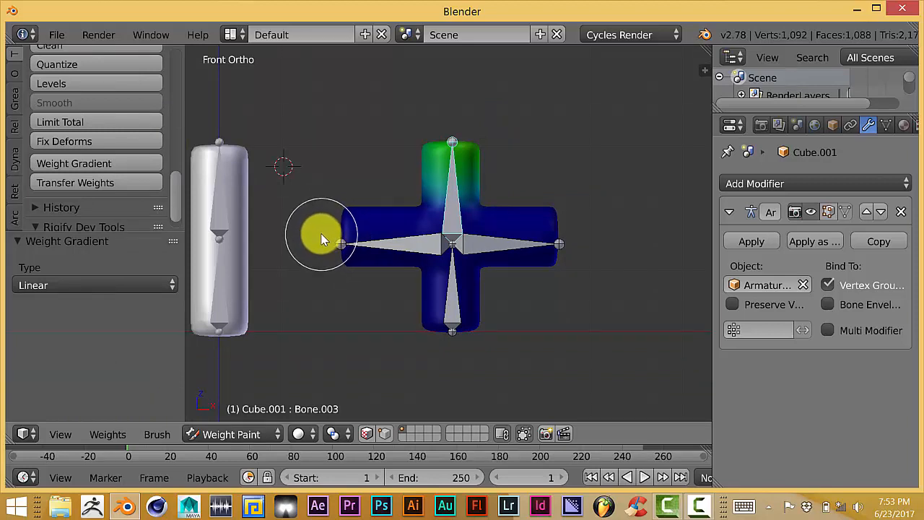
{"action": "mouse_move", "coordinate": [309, 225]}
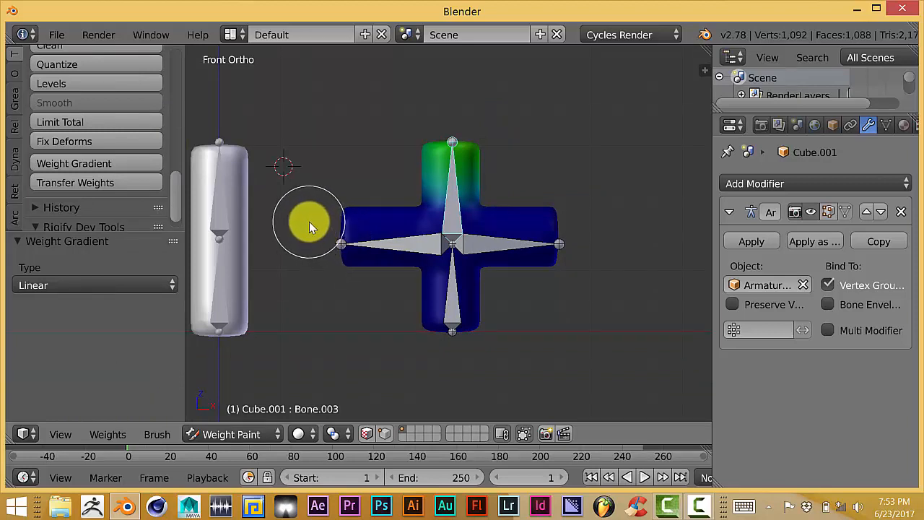